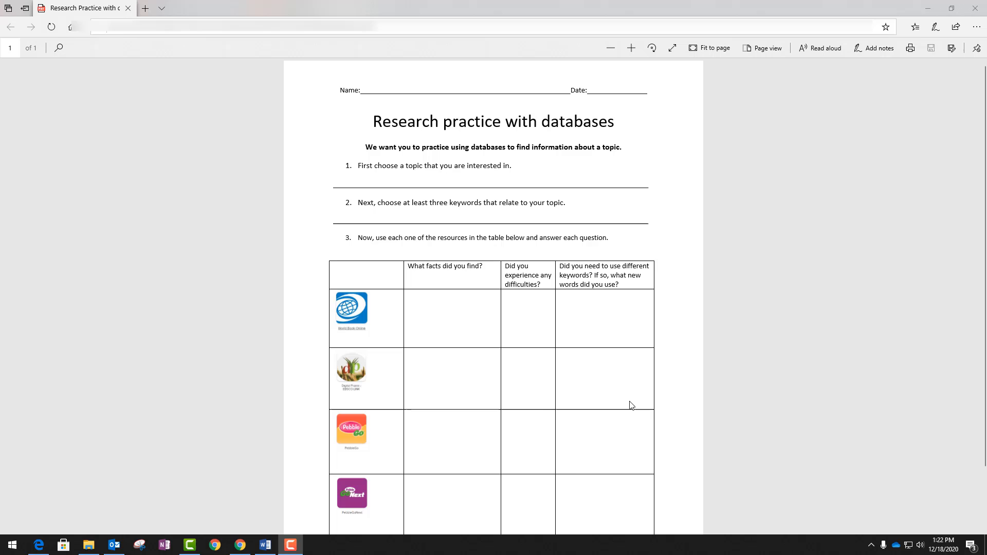
{"action": "mouse_move", "coordinate": [456, 459]}
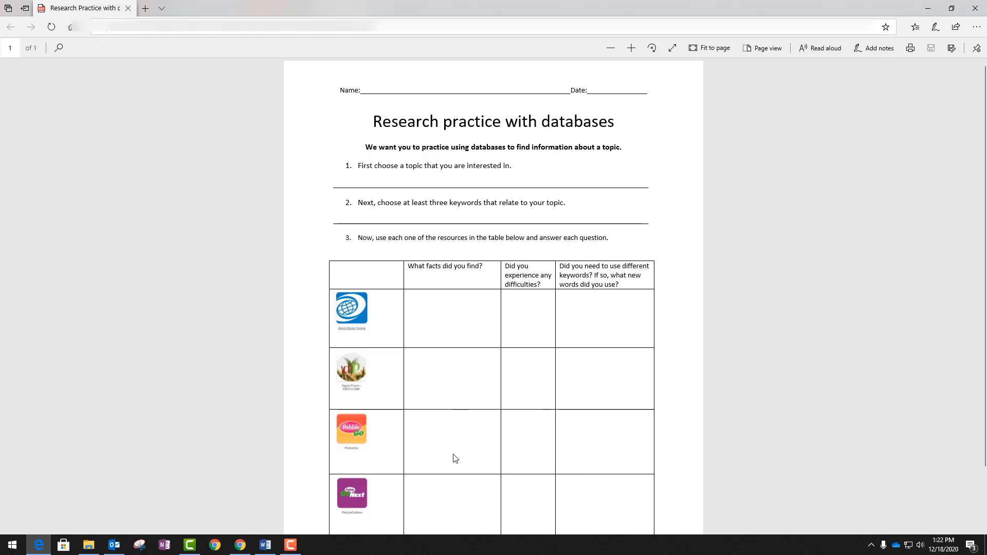
{"action": "mouse_move", "coordinate": [502, 273]}
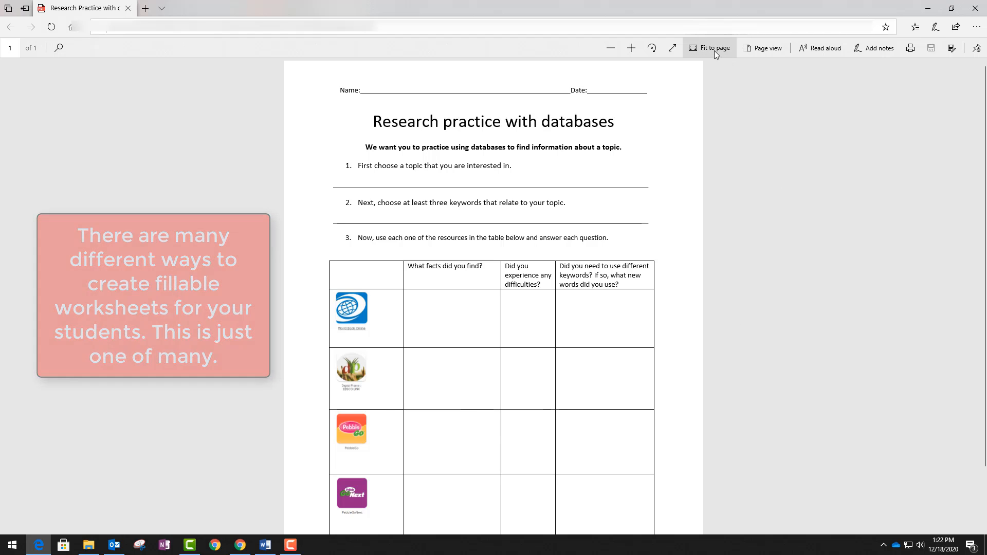
Fit the whole Research practice with databases worksheet page in the Edge PDF viewer.
{"action": "left_click", "coordinate": [712, 47]}
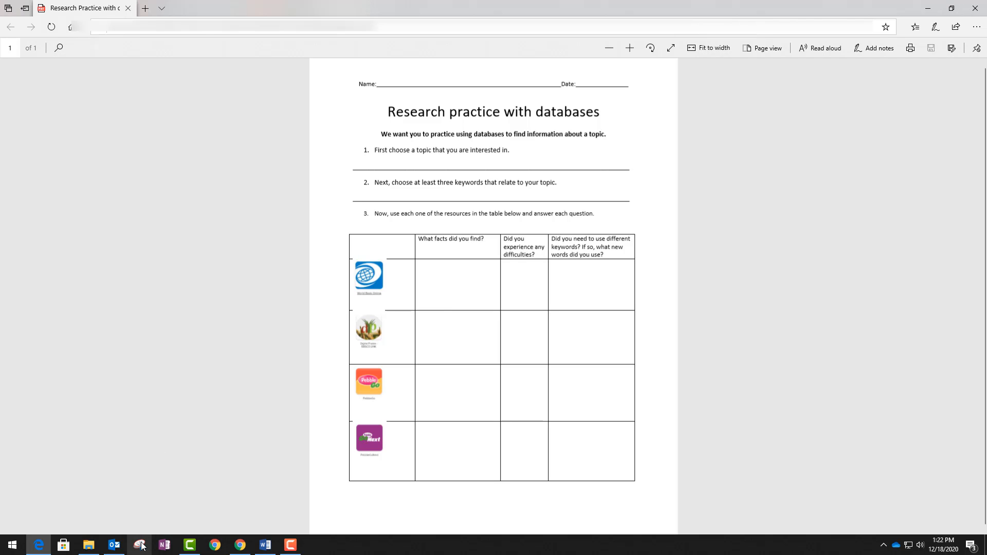
{"action": "mouse_move", "coordinate": [140, 545]}
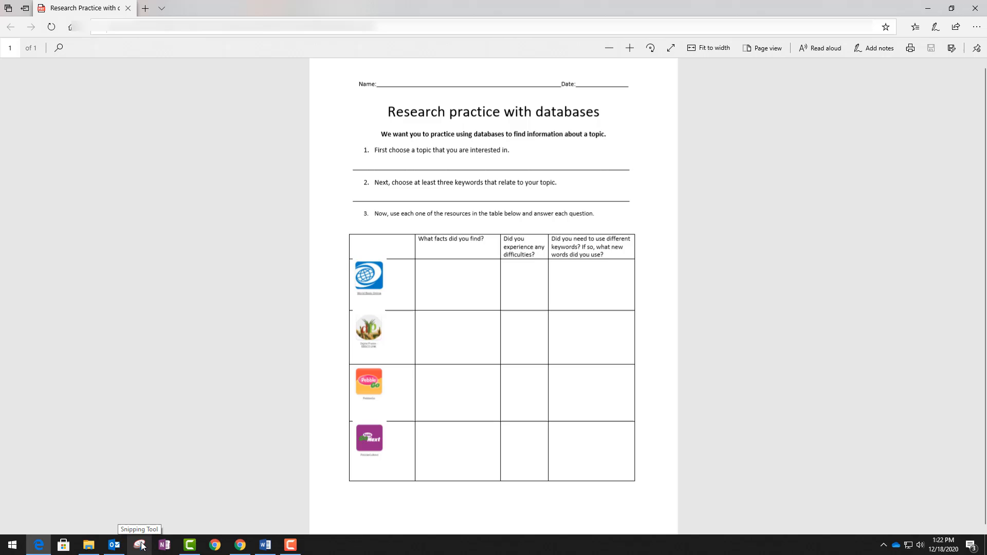
Snip the worksheet and name the PNG capture 'Research Practice with Databases' in Pictures.
{"action": "left_click", "coordinate": [139, 545]}
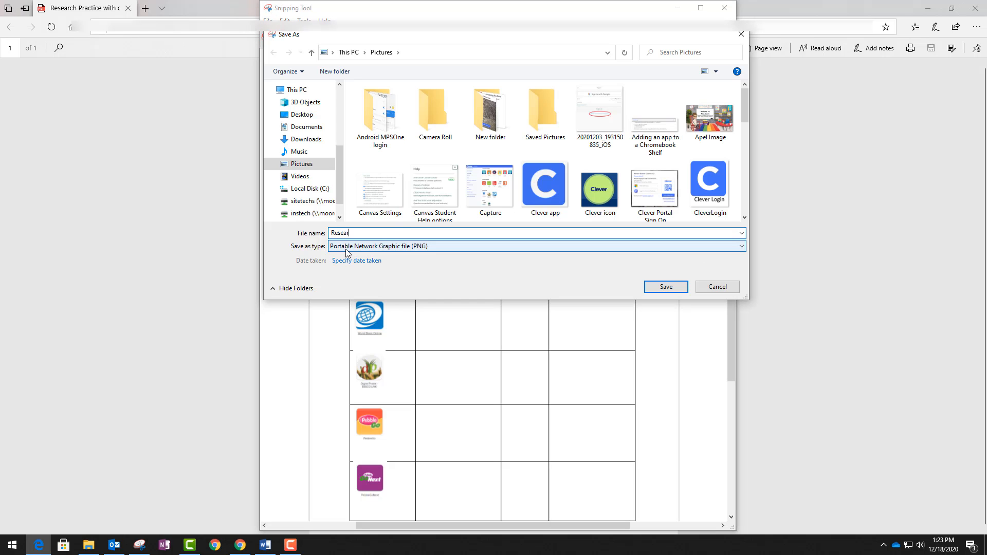
{"action": "type", "text": "Research Practice with Databases"}
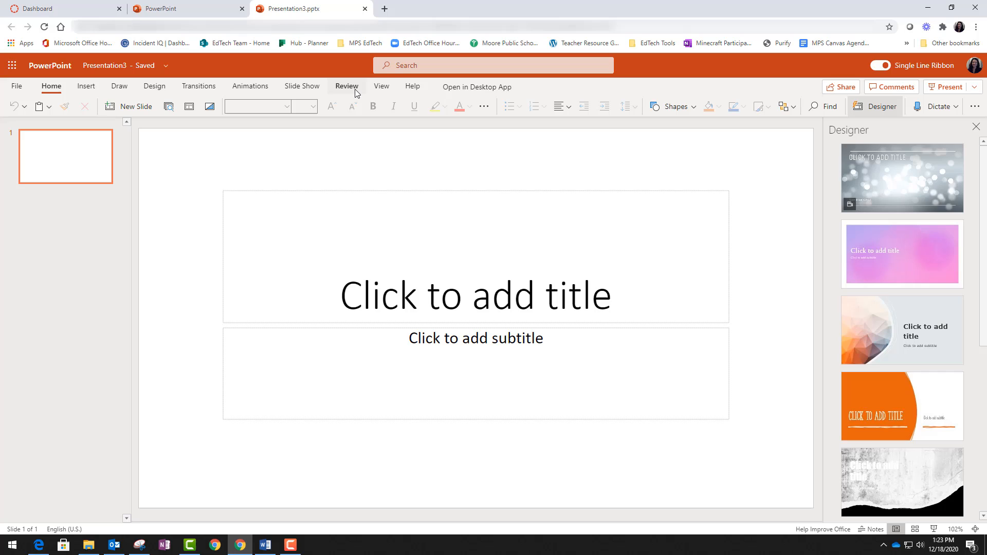
{"action": "mouse_move", "coordinate": [136, 98]}
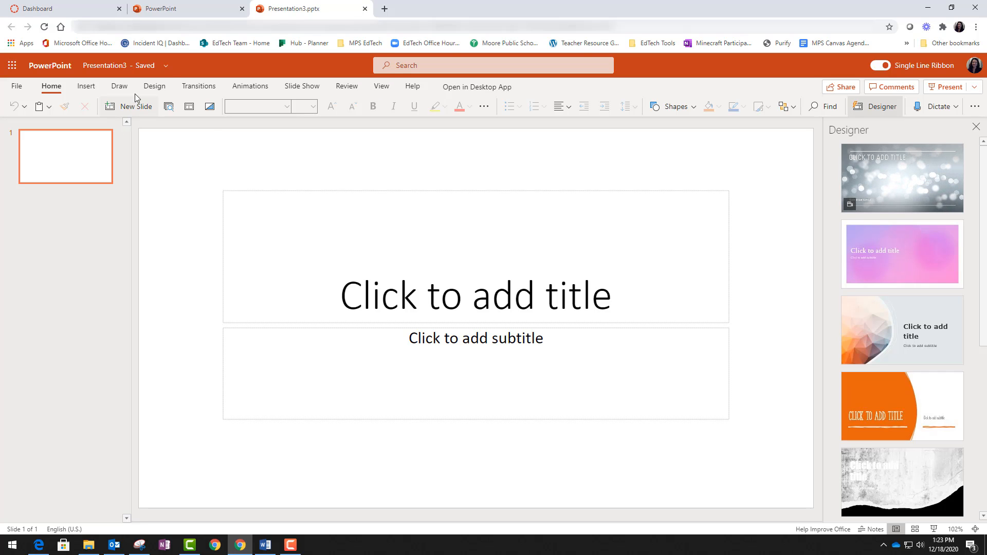
Set a custom portrait slide size 8.5 inches wide with a shortened height.
{"action": "left_click", "coordinate": [155, 87]}
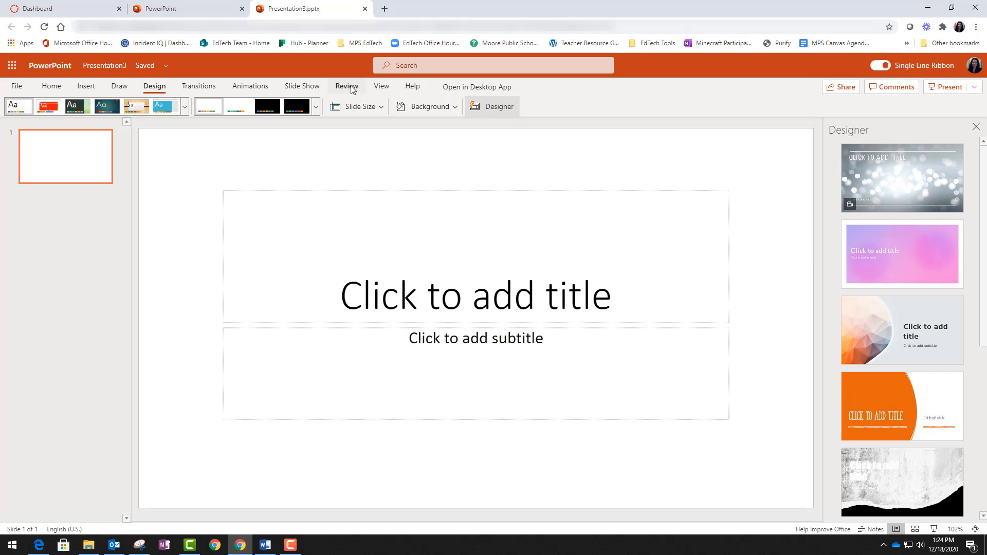
{"action": "left_click", "coordinate": [358, 106]}
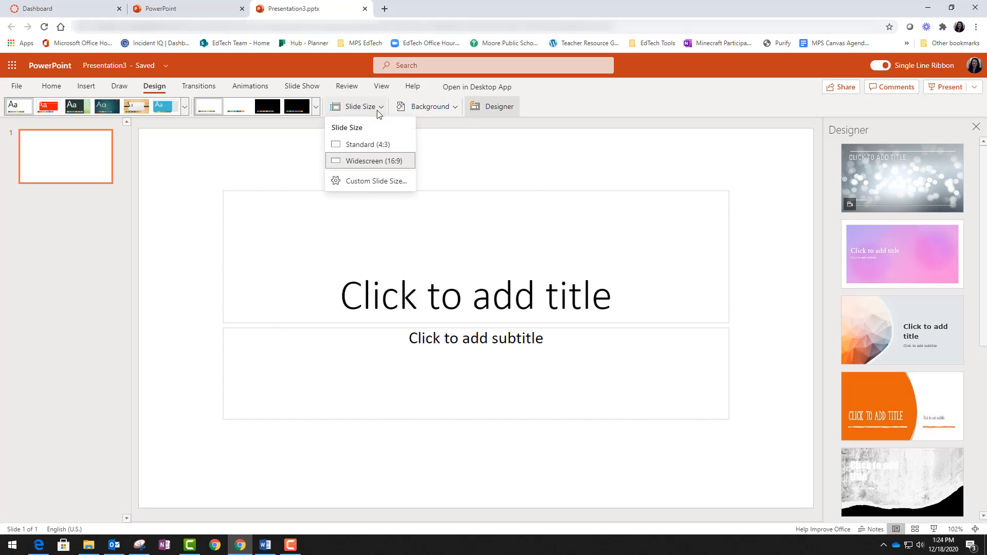
{"action": "mouse_move", "coordinate": [371, 186]}
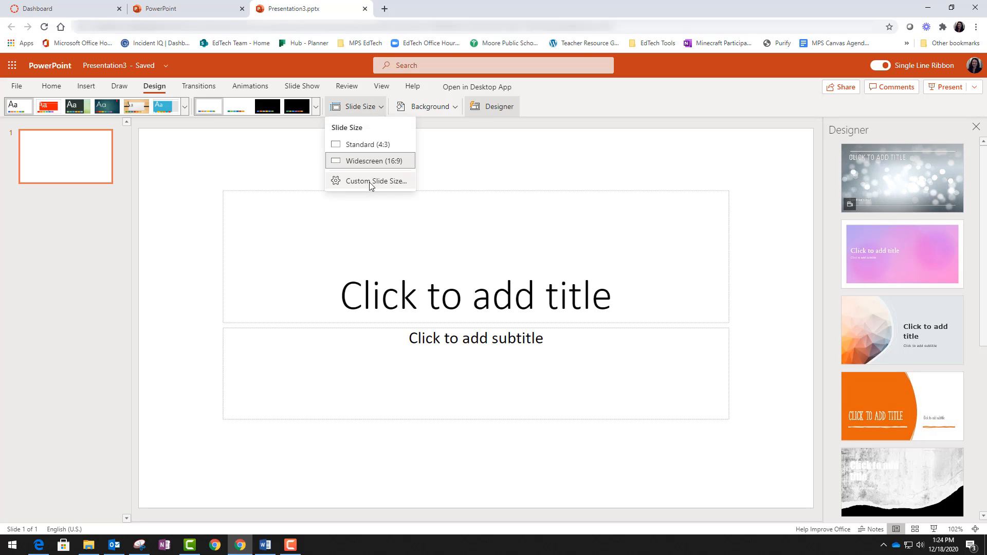
{"action": "left_click", "coordinate": [377, 180]}
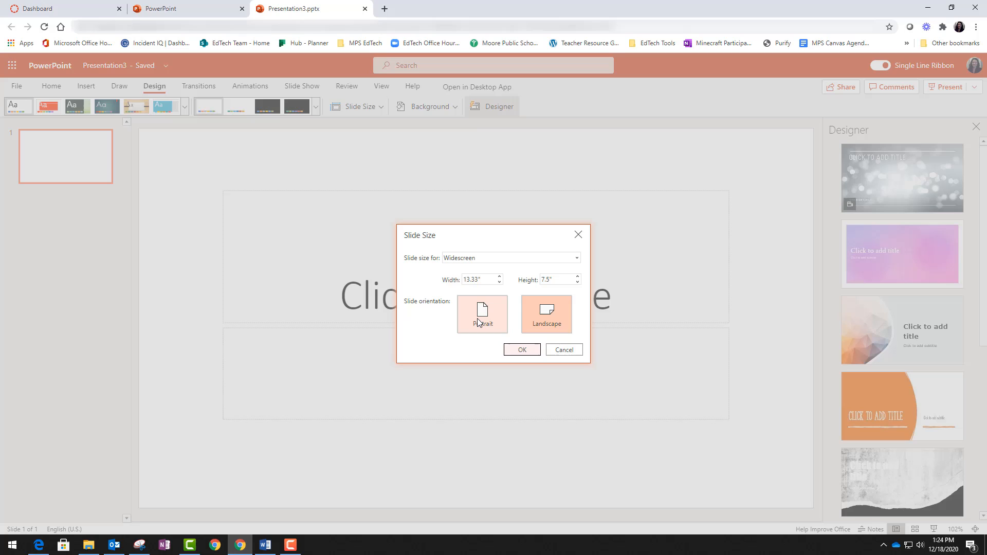
{"action": "left_click", "coordinate": [482, 315]}
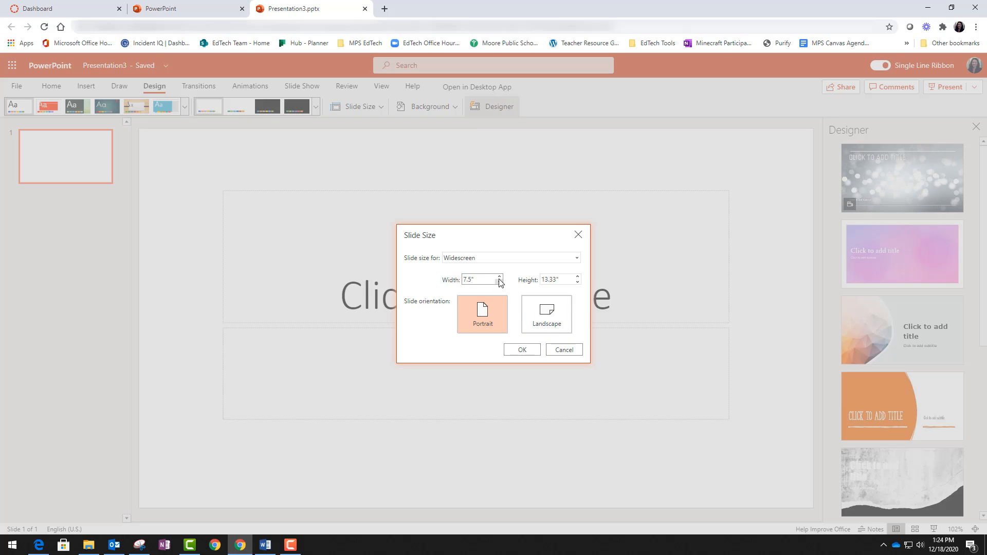
{"action": "left_click", "coordinate": [499, 276]}
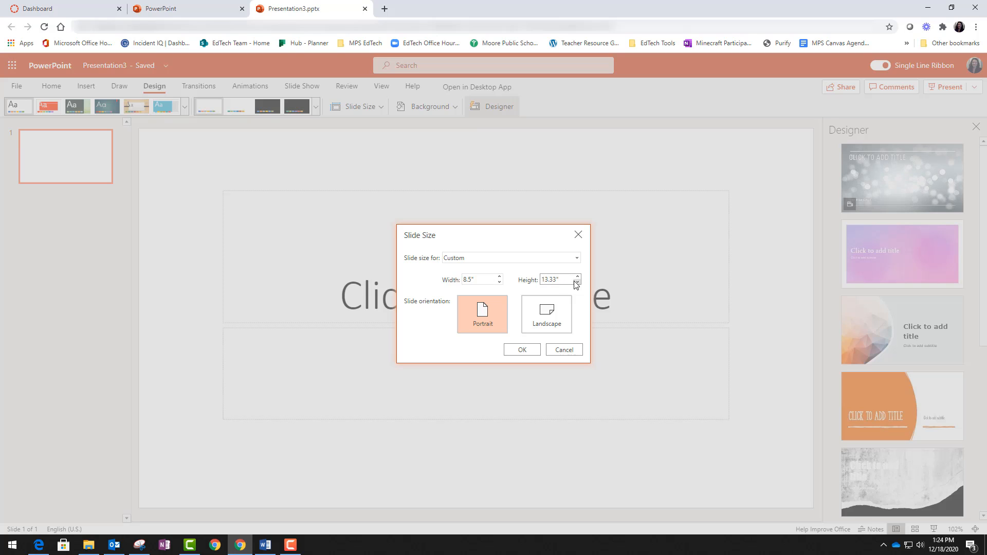
{"action": "left_click", "coordinate": [577, 282]}
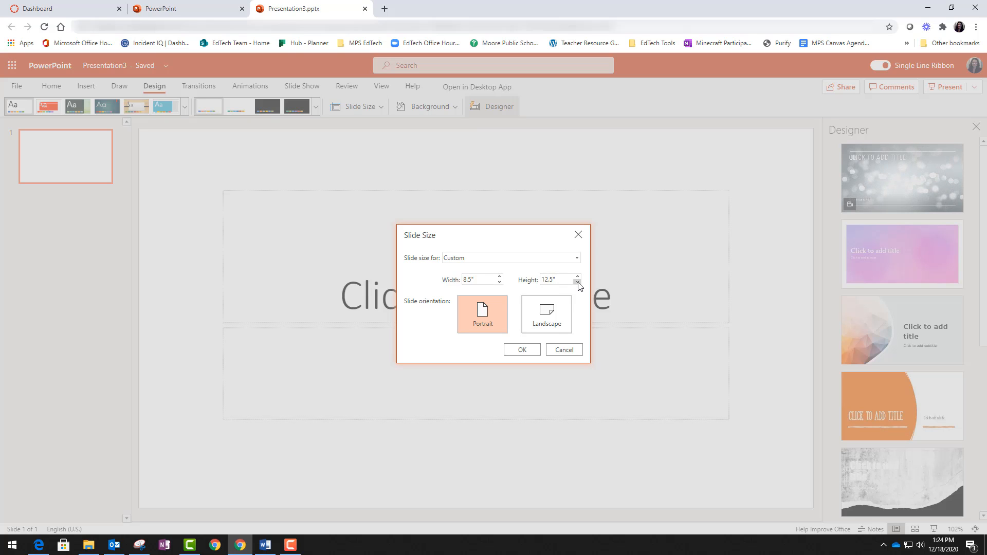
{"action": "left_click", "coordinate": [522, 350]}
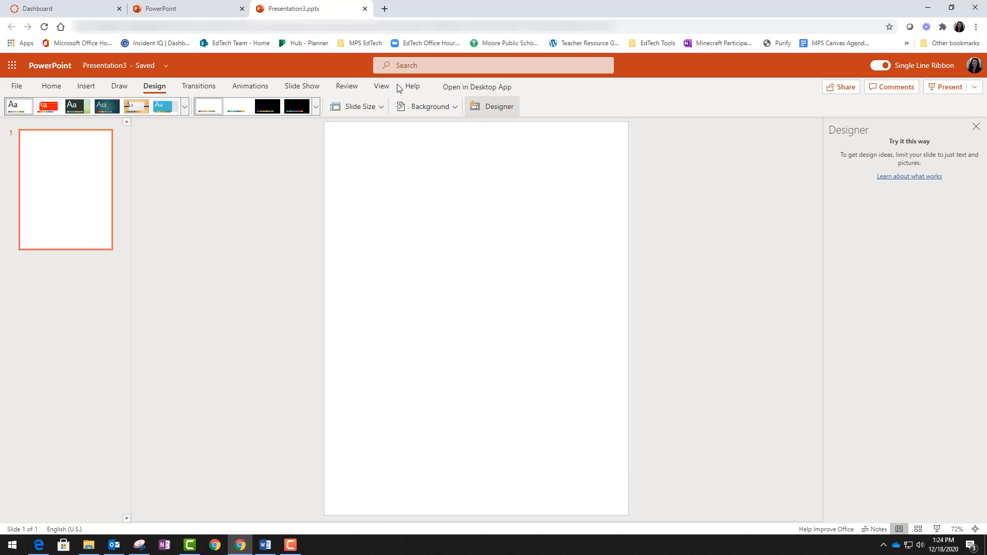
{"action": "mouse_move", "coordinate": [370, 510]}
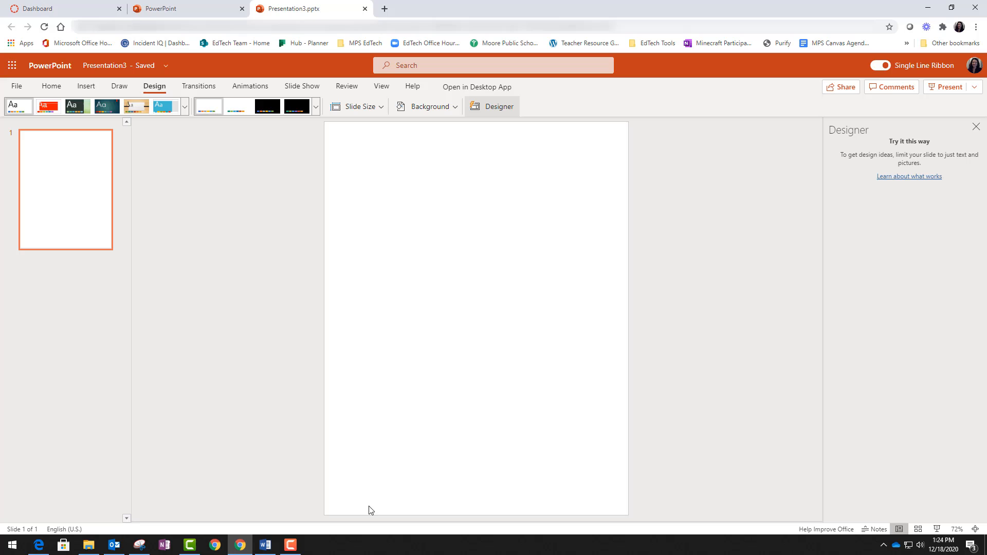
{"action": "mouse_move", "coordinate": [434, 109]}
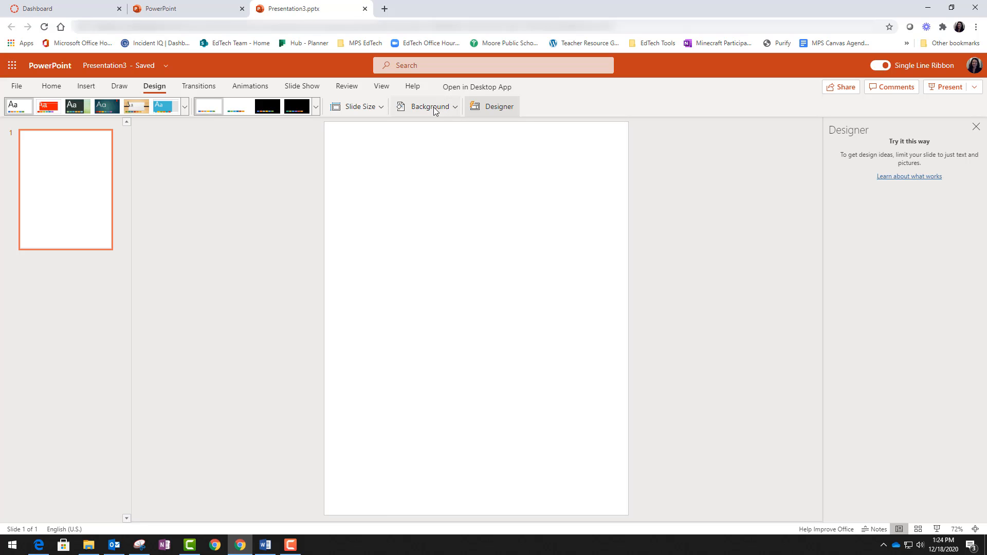
Use the Research Practice with Databases picture file as the slide background.
{"action": "left_click", "coordinate": [430, 106]}
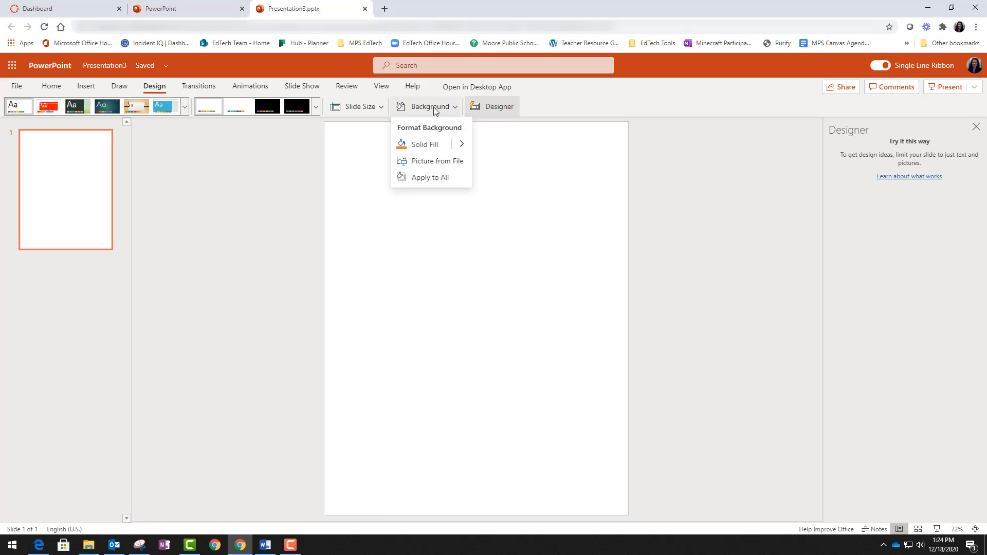
{"action": "mouse_move", "coordinate": [434, 162]}
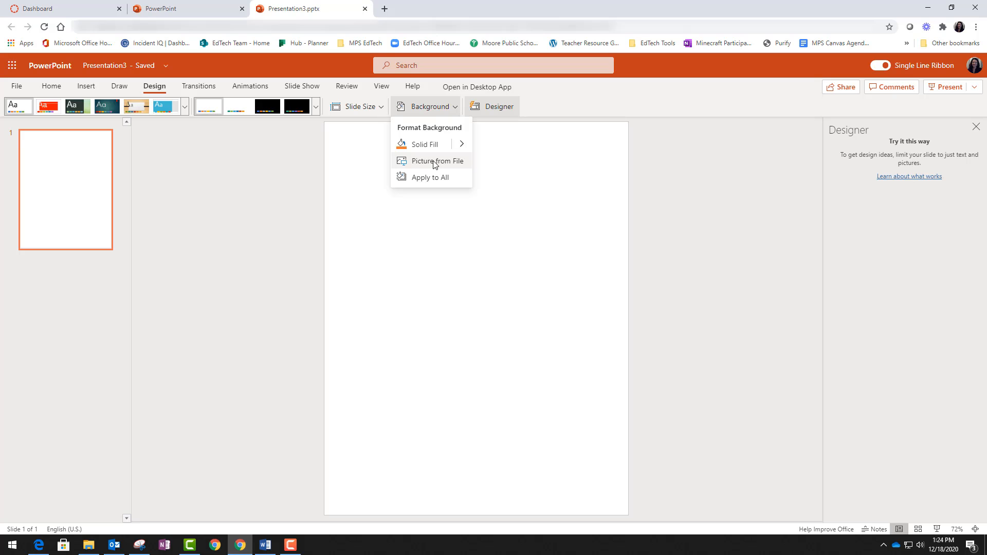
{"action": "left_click", "coordinate": [433, 161]}
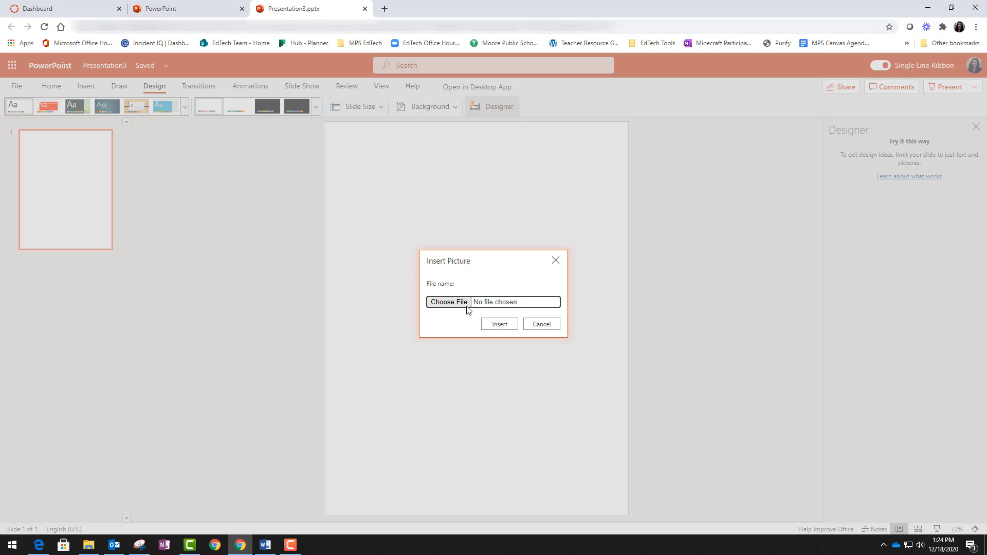
{"action": "left_click", "coordinate": [448, 302]}
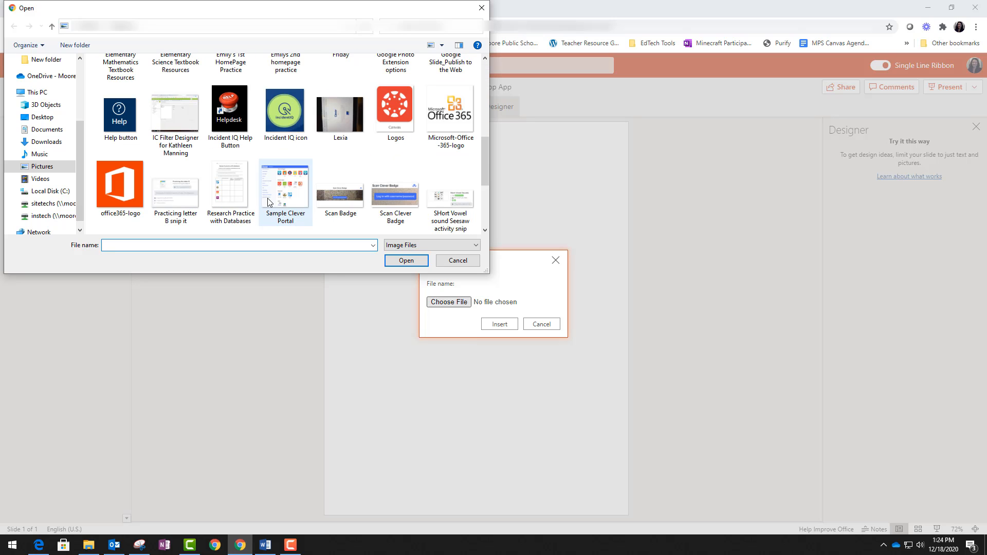
{"action": "left_click", "coordinate": [231, 185]}
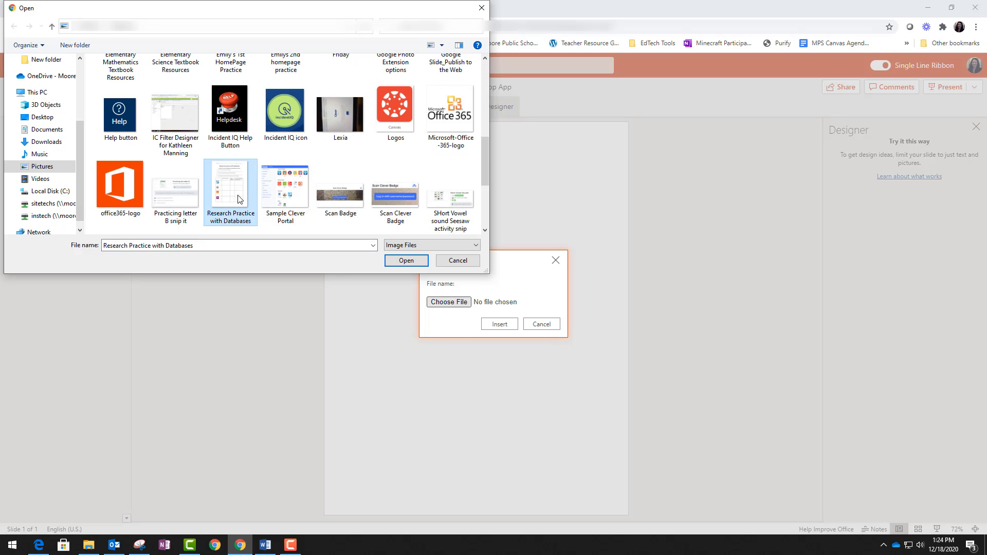
{"action": "left_click", "coordinate": [407, 260]}
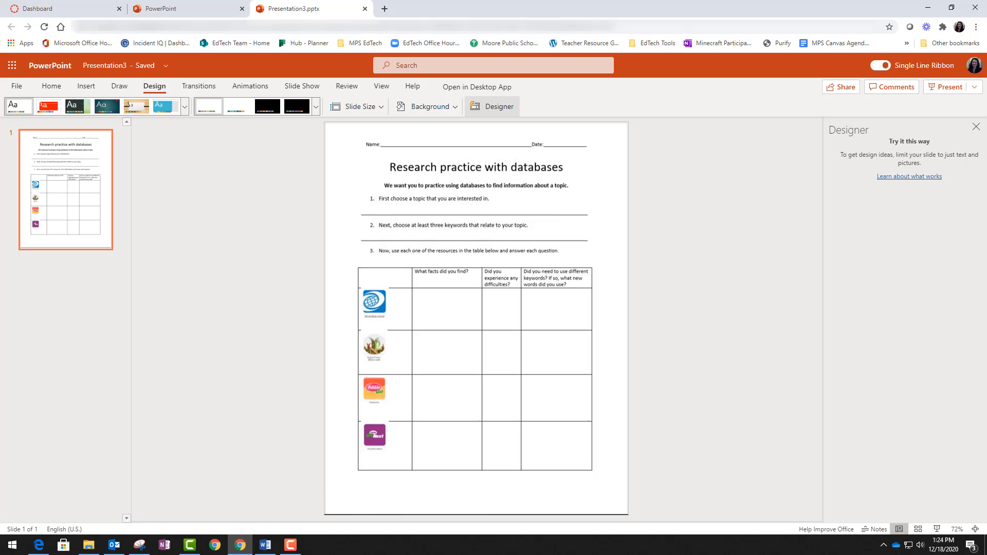
{"action": "mouse_move", "coordinate": [439, 381]}
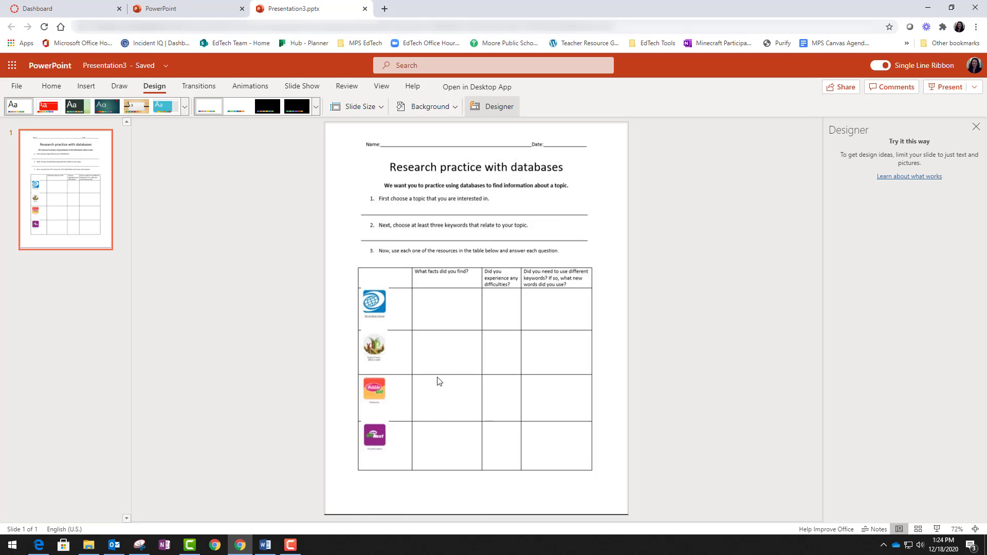
{"action": "mouse_move", "coordinate": [472, 383]}
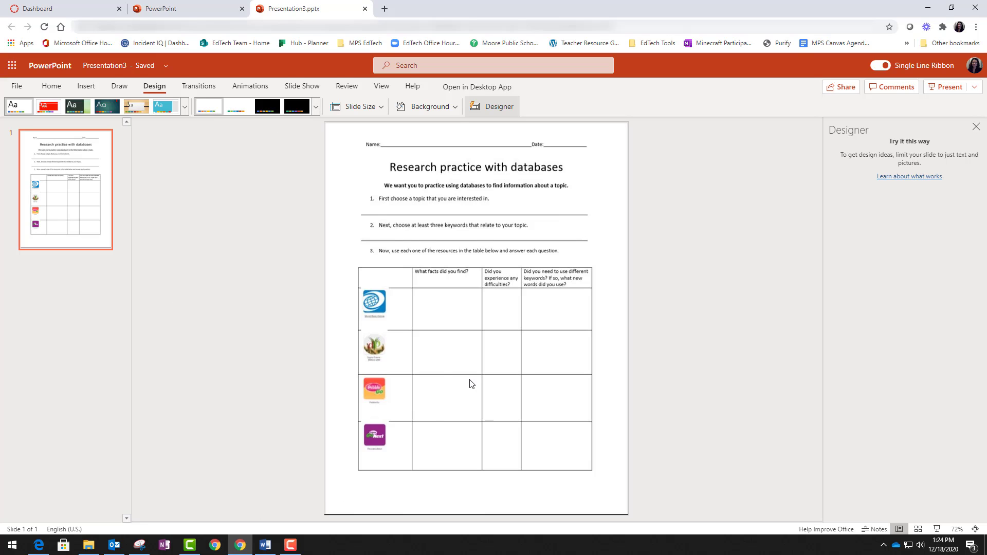
{"action": "mouse_move", "coordinate": [149, 109]}
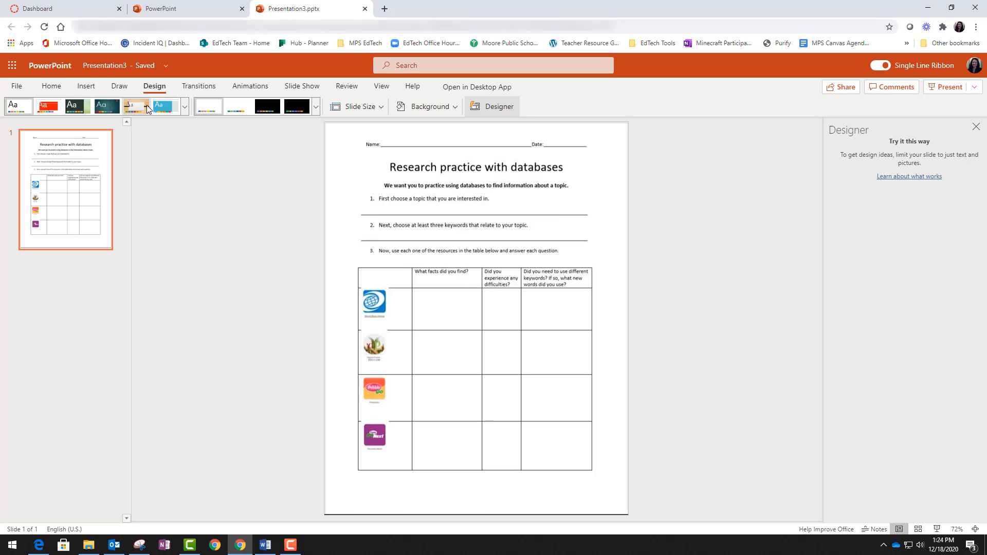
Insert a new text box onto the worksheet slide as a fill-in field.
{"action": "left_click", "coordinate": [86, 87]}
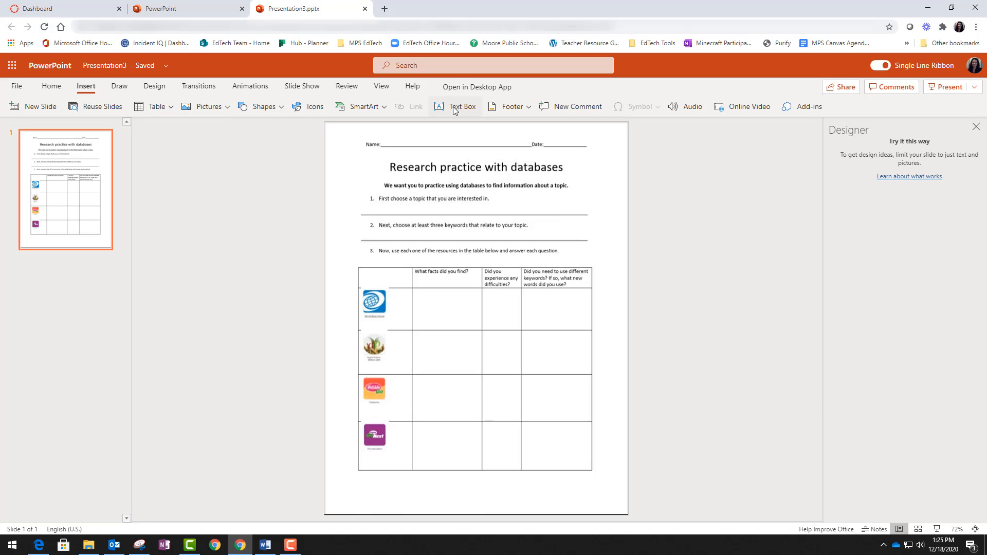
{"action": "left_click", "coordinate": [454, 106]}
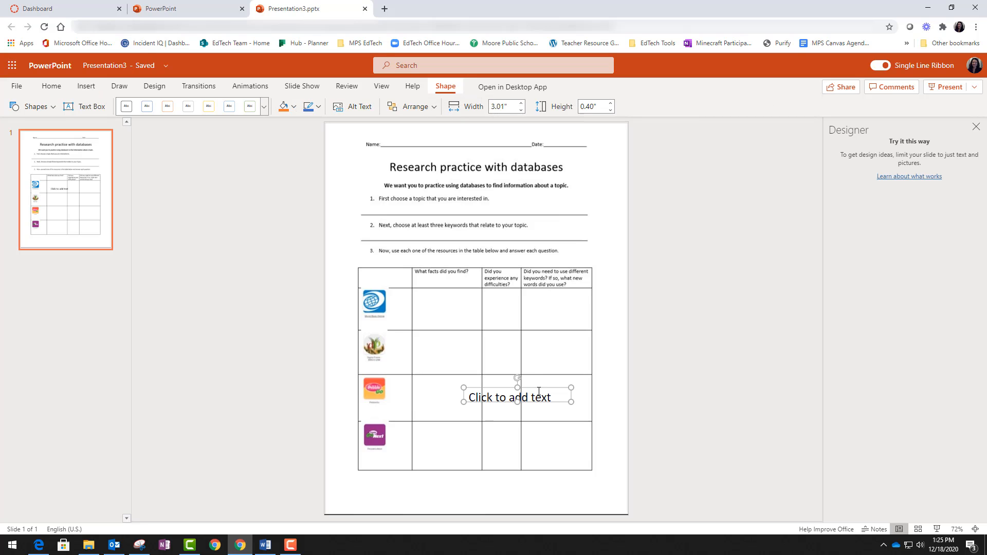
{"action": "mouse_move", "coordinate": [656, 399]}
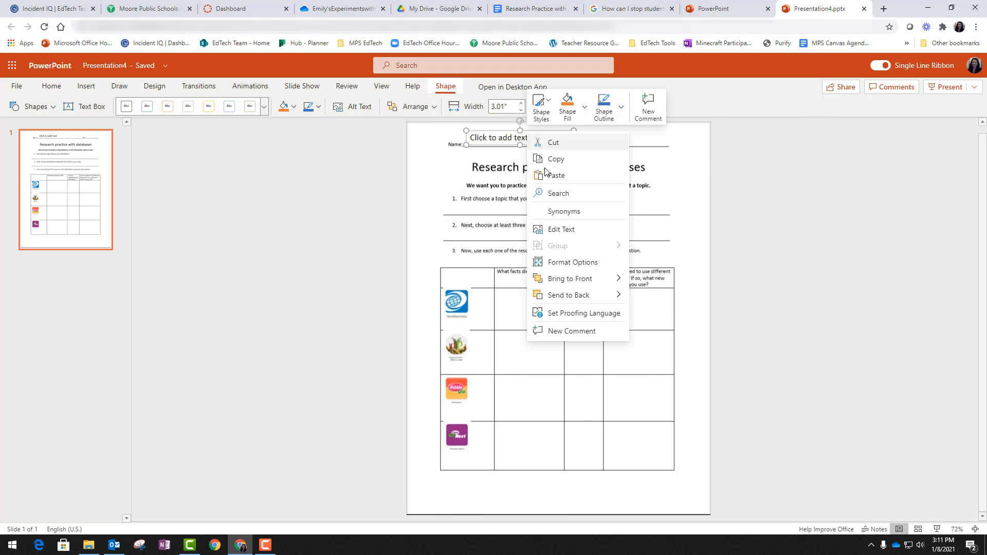
Paste text box copies onto the Name and Date lines and set both to font size 12.
{"action": "left_click", "coordinate": [648, 267]}
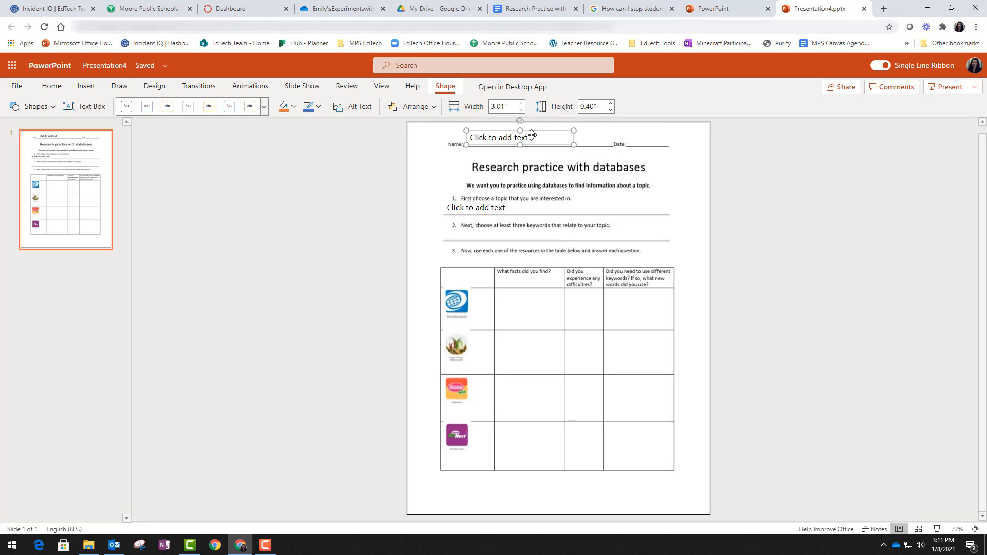
{"action": "left_click", "coordinate": [50, 86]}
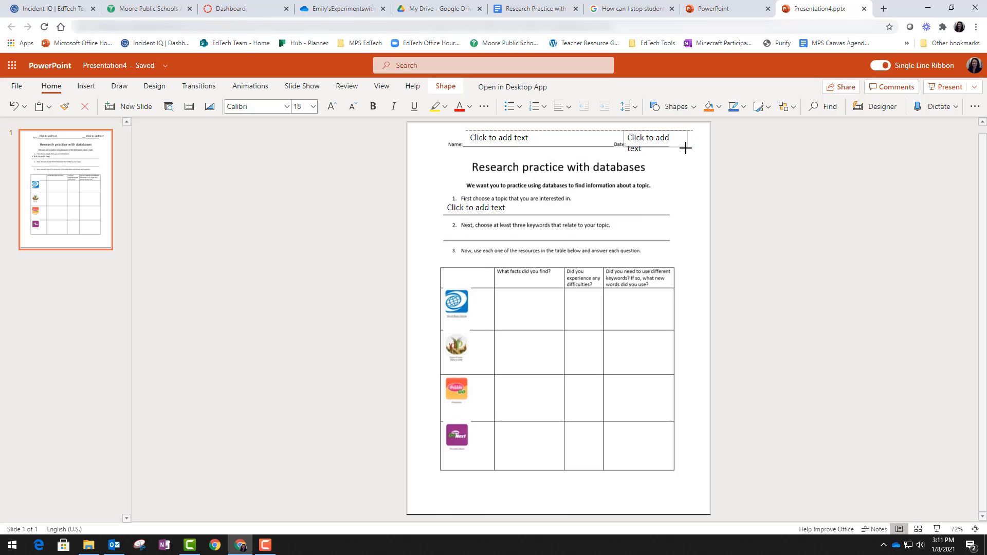
{"action": "left_click", "coordinate": [517, 138]}
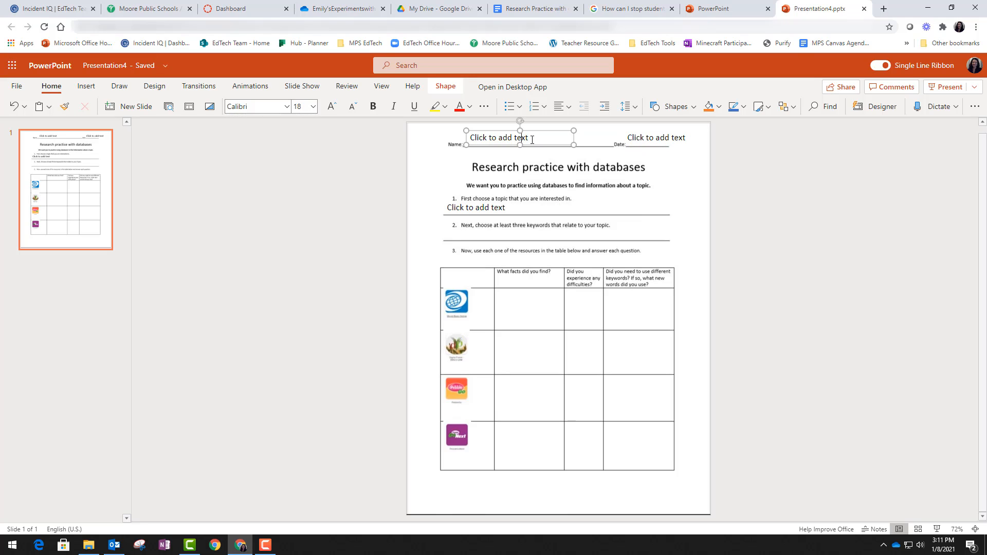
{"action": "left_click", "coordinate": [313, 106]}
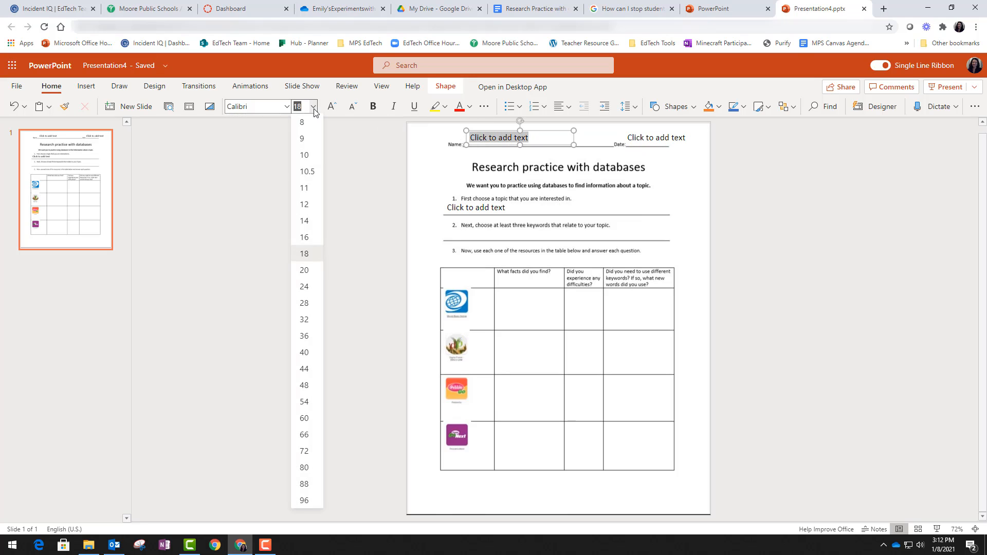
{"action": "left_click", "coordinate": [305, 204]}
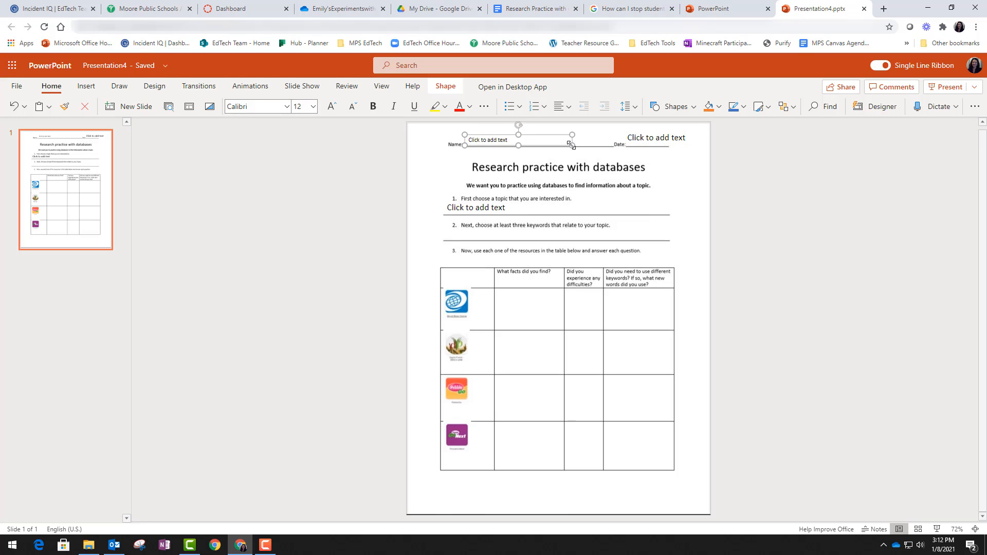
{"action": "left_click", "coordinate": [656, 138]}
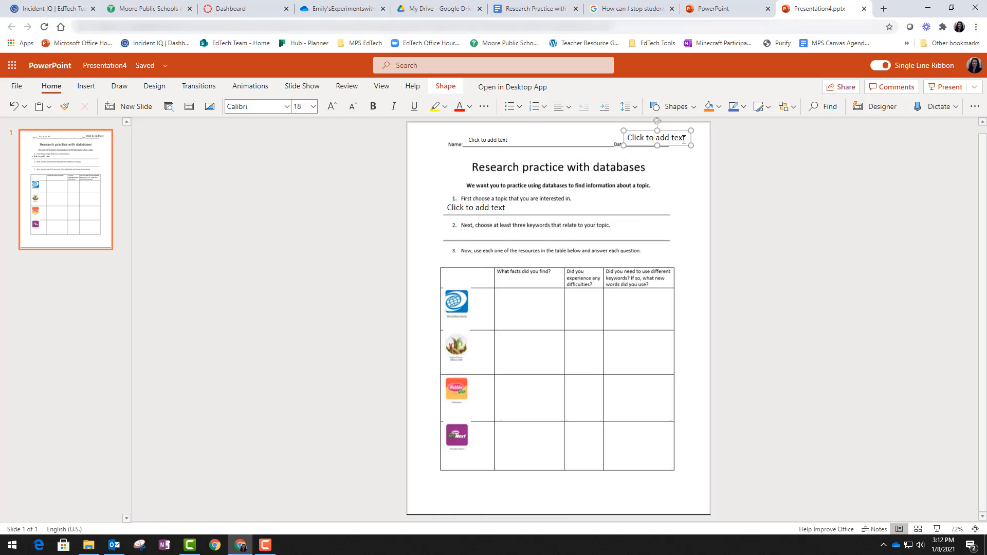
{"action": "left_click", "coordinate": [312, 106]}
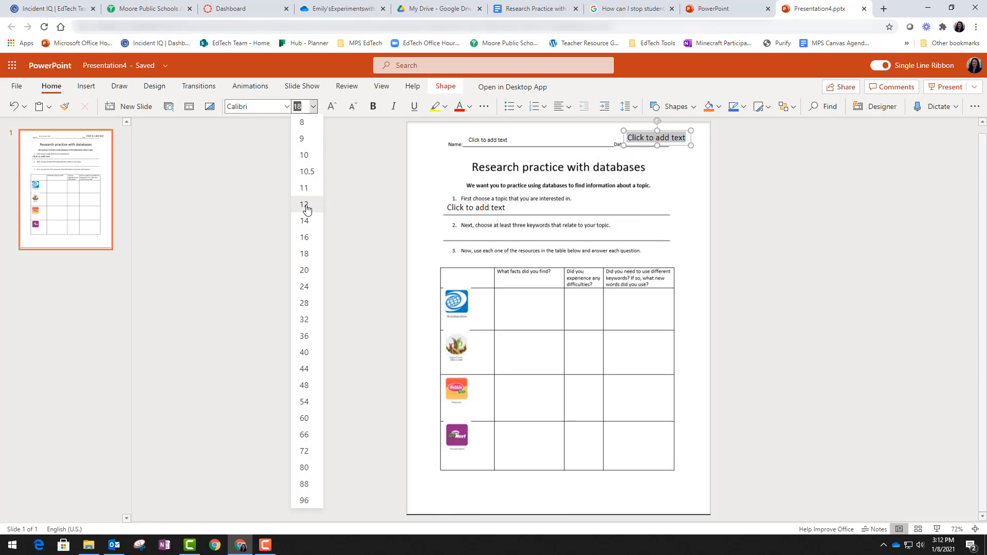
{"action": "left_click", "coordinate": [305, 203]}
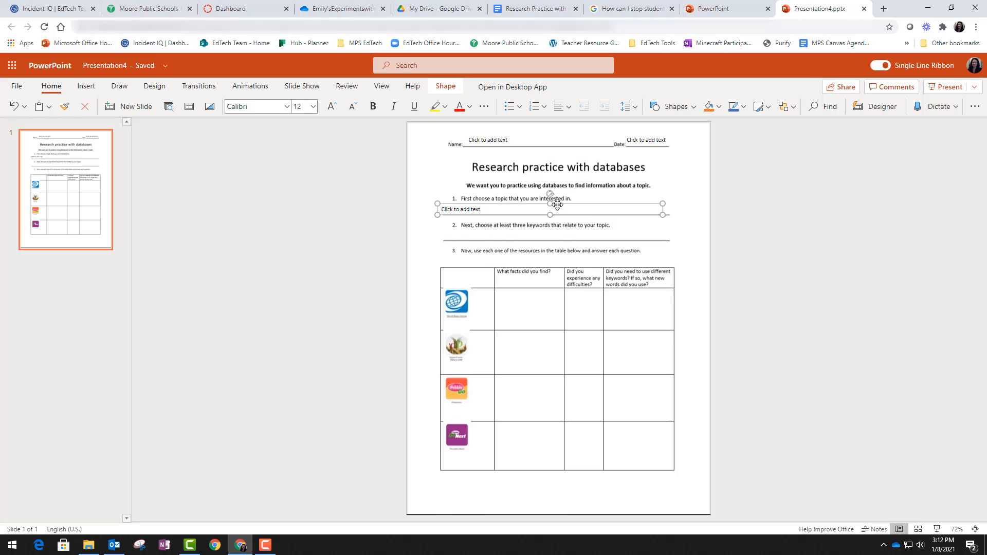
{"action": "mouse_move", "coordinate": [662, 214]}
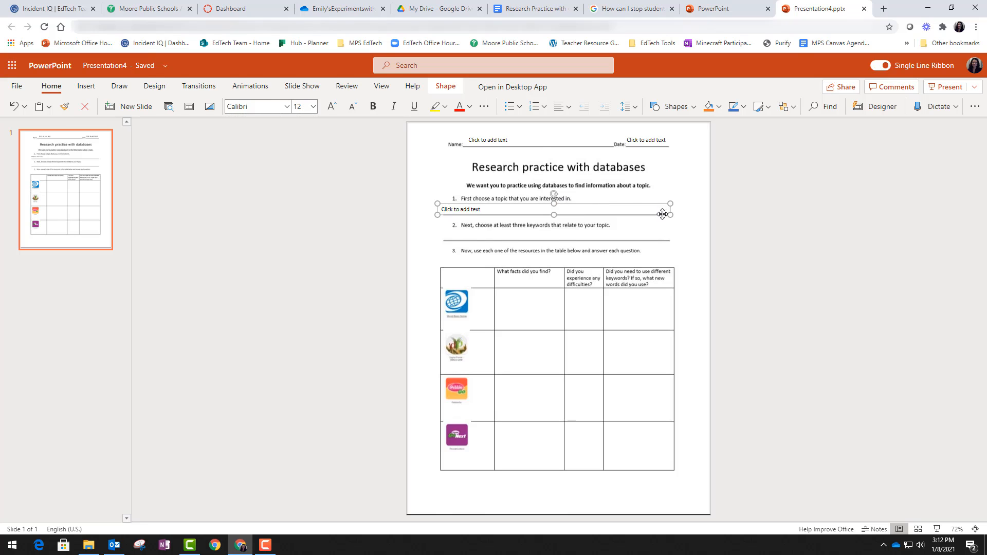
Place answer text boxes under question 1 and into the worksheet table cells.
{"action": "left_click", "coordinate": [461, 210]}
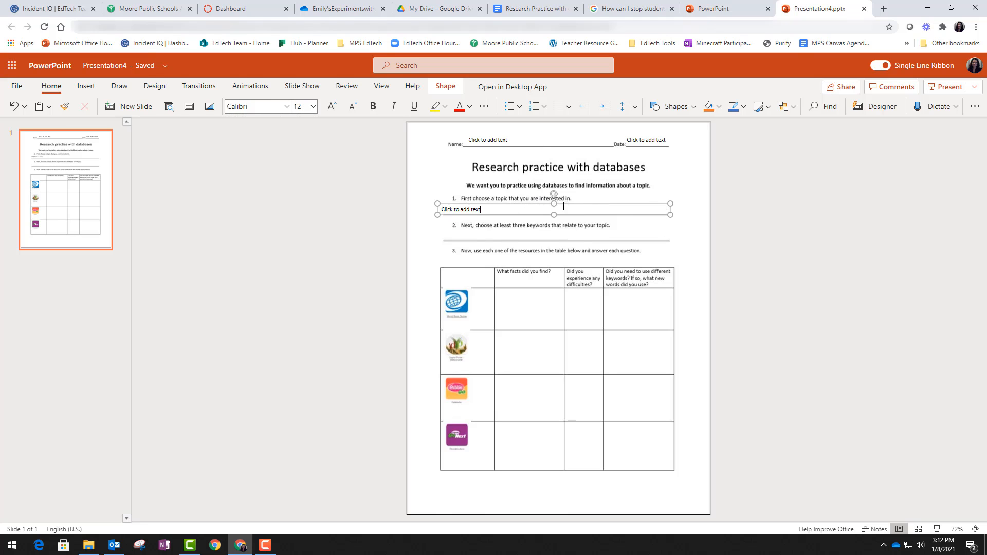
{"action": "mouse_move", "coordinate": [564, 236]}
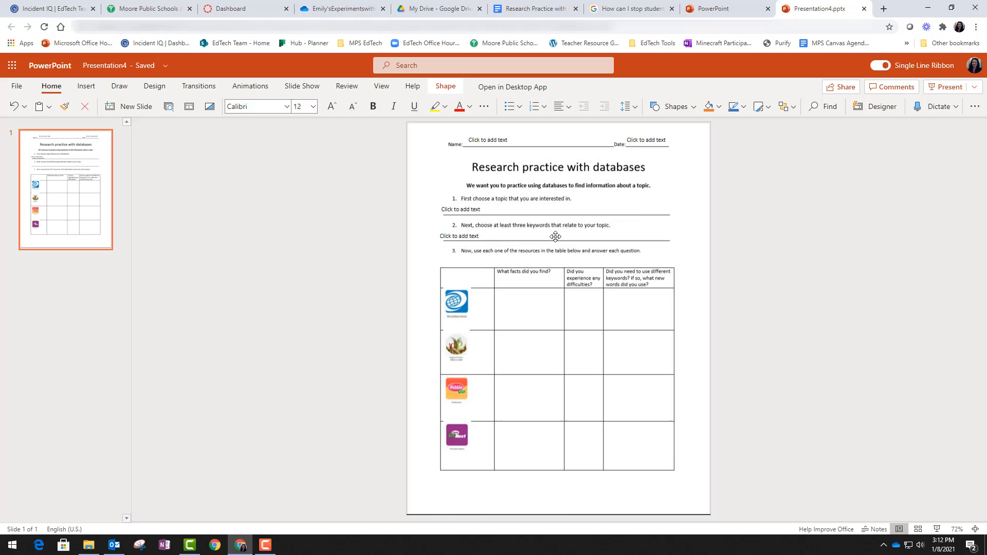
{"action": "left_click", "coordinate": [555, 236]}
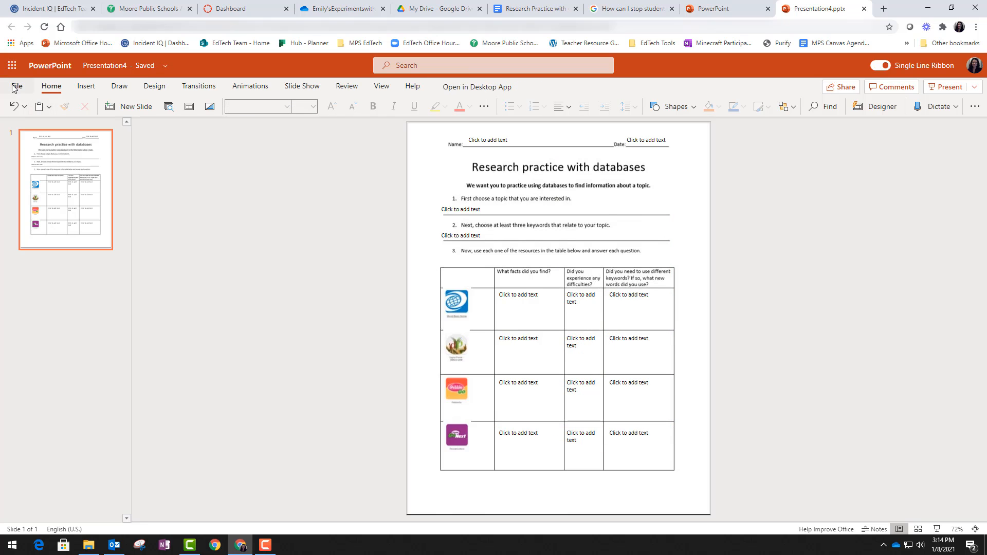
Rename the presentation from Presentation4 to 'Research Practice with Databases'.
{"action": "left_click", "coordinate": [19, 87]}
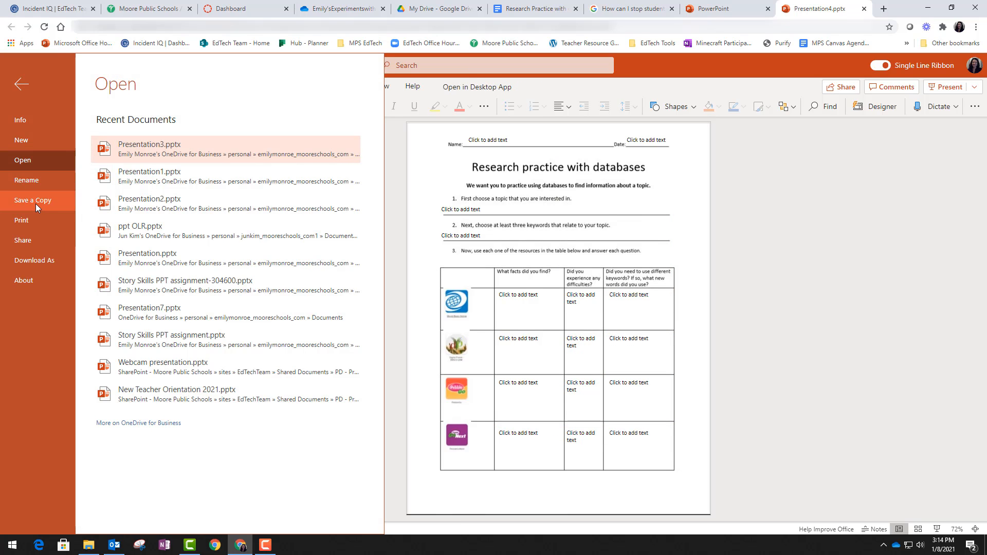
{"action": "left_click", "coordinate": [27, 180]}
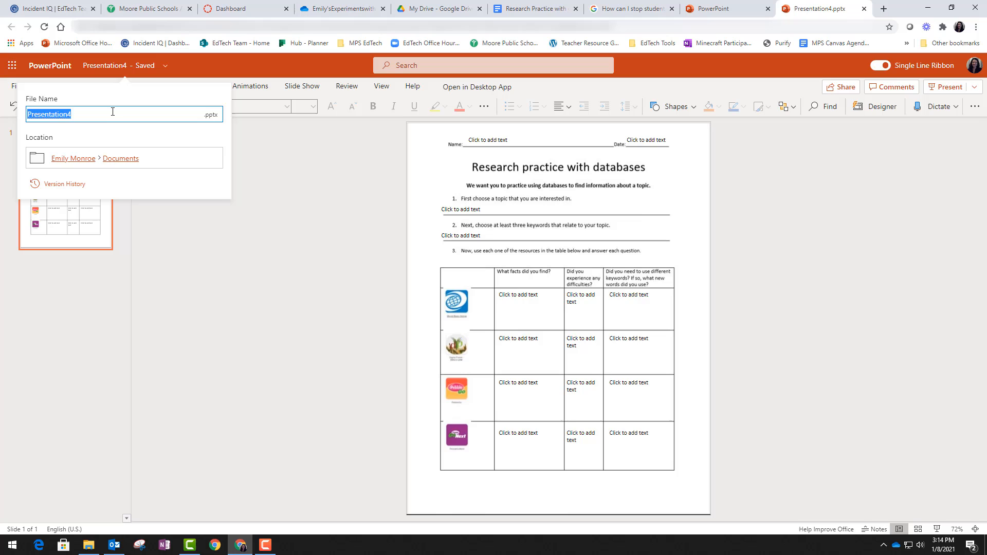
{"action": "type", "text": "Research Practice"}
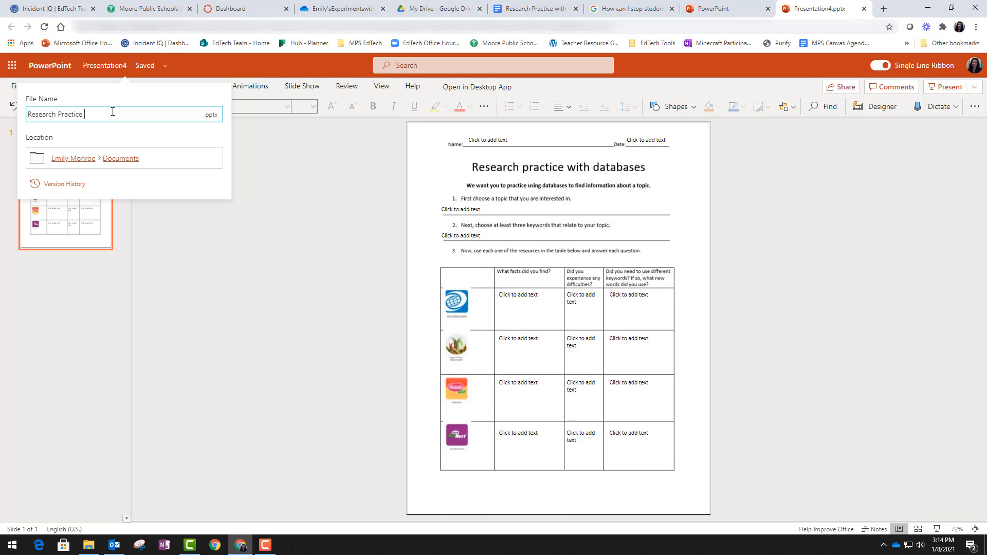
{"action": "type", "text": "with Databva"}
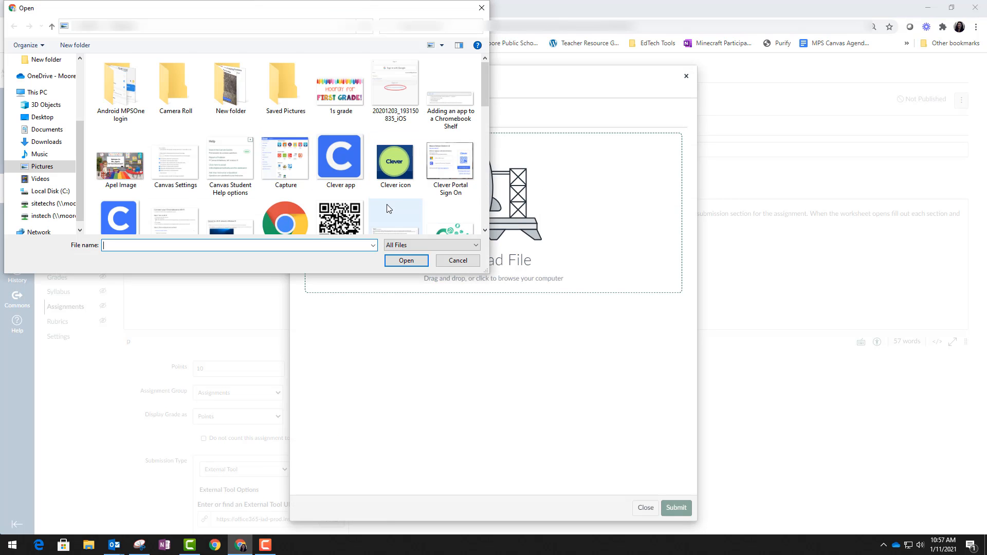
Scroll the Canvas Create Assignment page down to the Points and Submission Type settings.
{"action": "scroll", "scroll_direction": "down", "scroll_amount": 3}
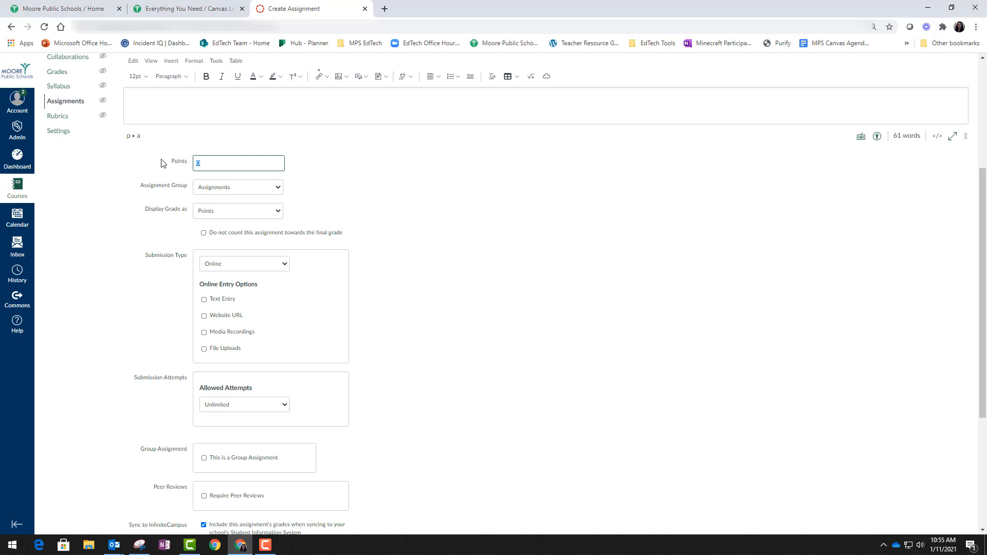
Give the assignment 10 points and choose External Tool as the submission type.
{"action": "type", "text": "10"}
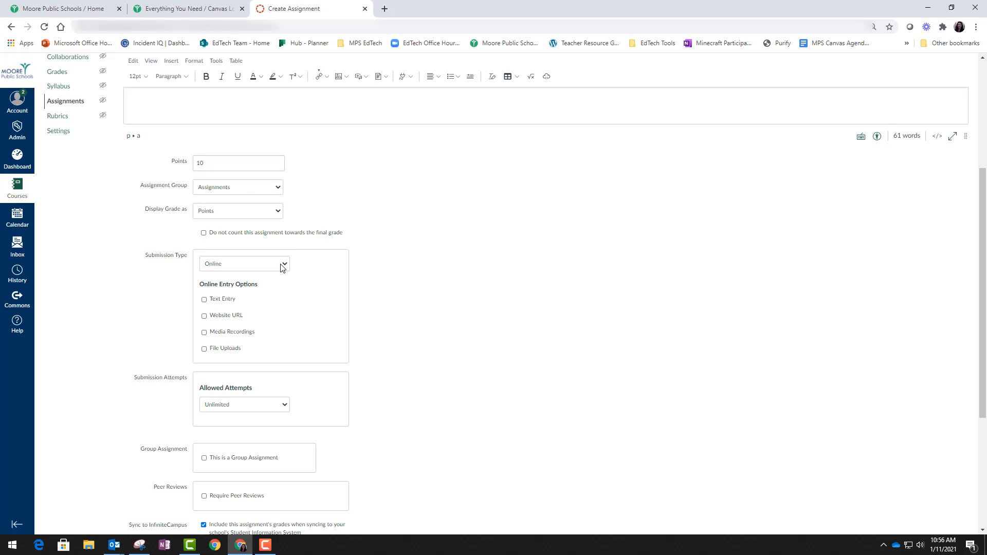
{"action": "left_click", "coordinate": [245, 263]}
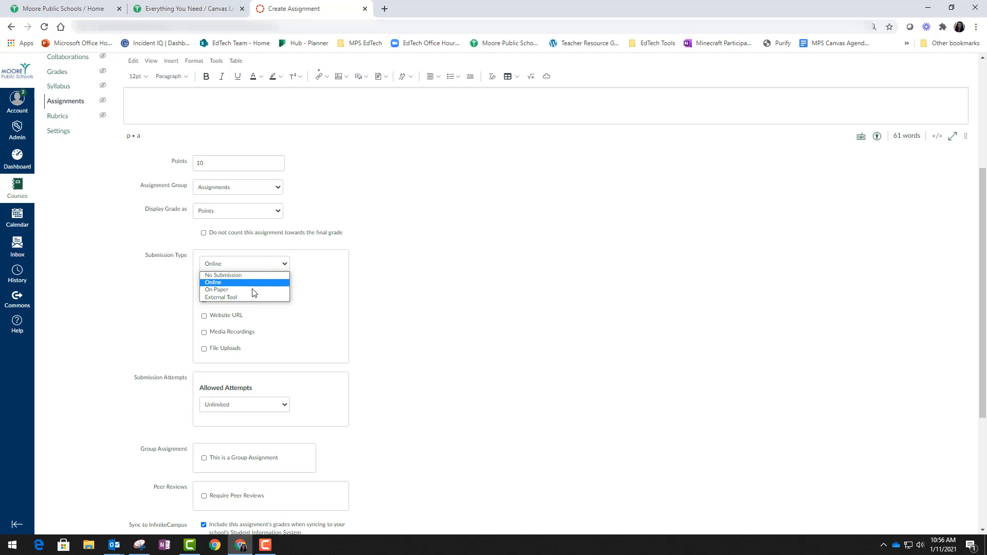
{"action": "left_click", "coordinate": [213, 282]}
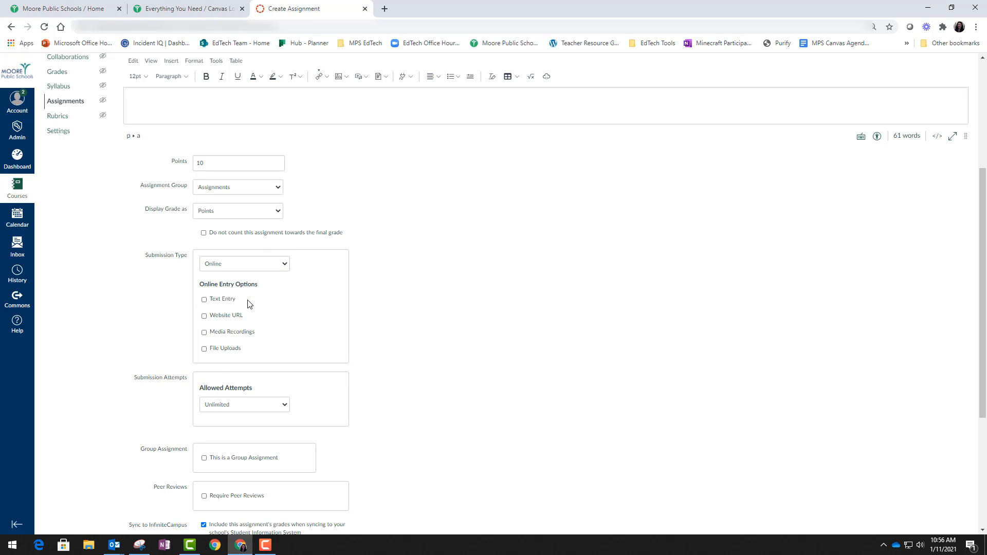
{"action": "left_click", "coordinate": [245, 263]}
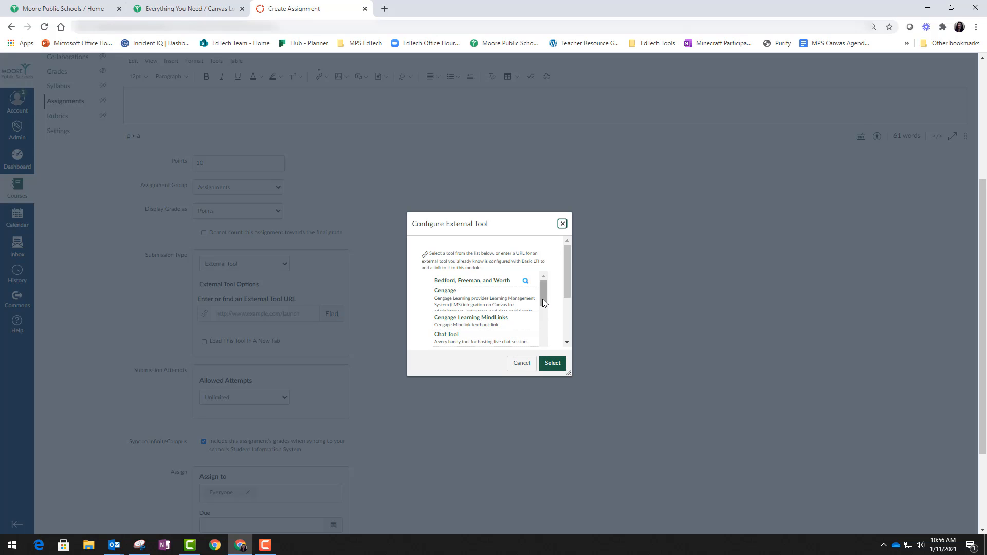
Scroll the external tool list down to Office 365 Cloud Assignment.
{"action": "scroll", "scroll_direction": "down", "scroll_amount": 3}
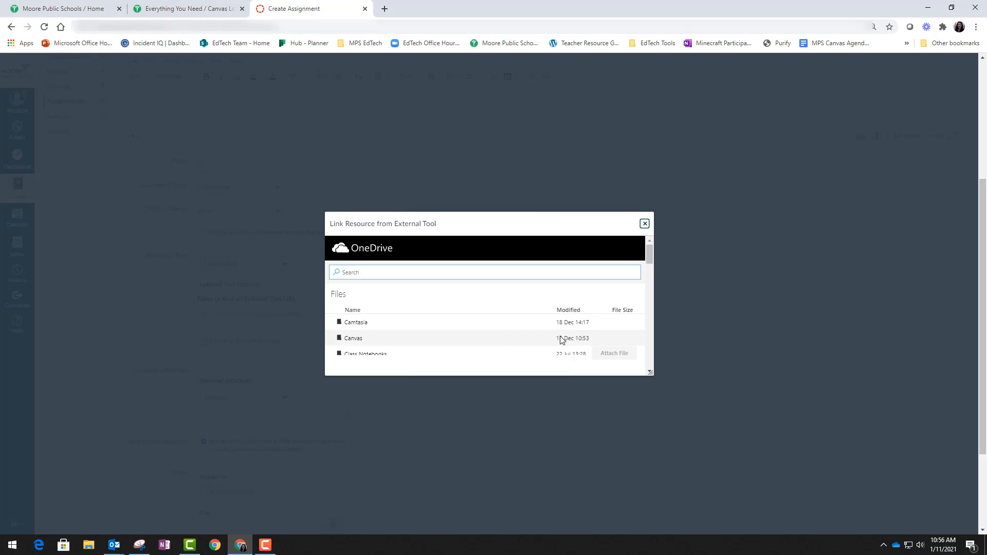
{"action": "scroll", "scroll_direction": "down", "scroll_amount": 3}
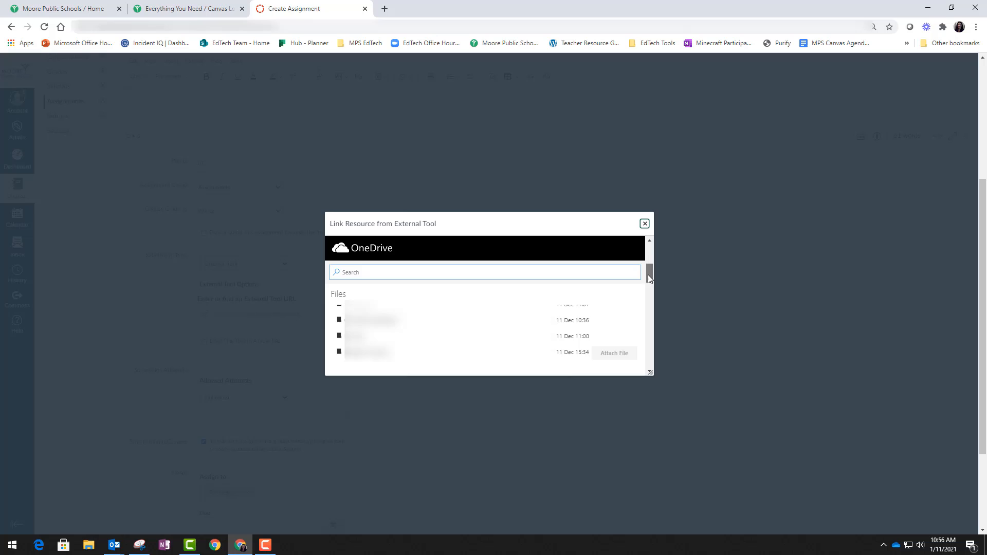
{"action": "scroll", "scroll_direction": "down", "scroll_amount": 3}
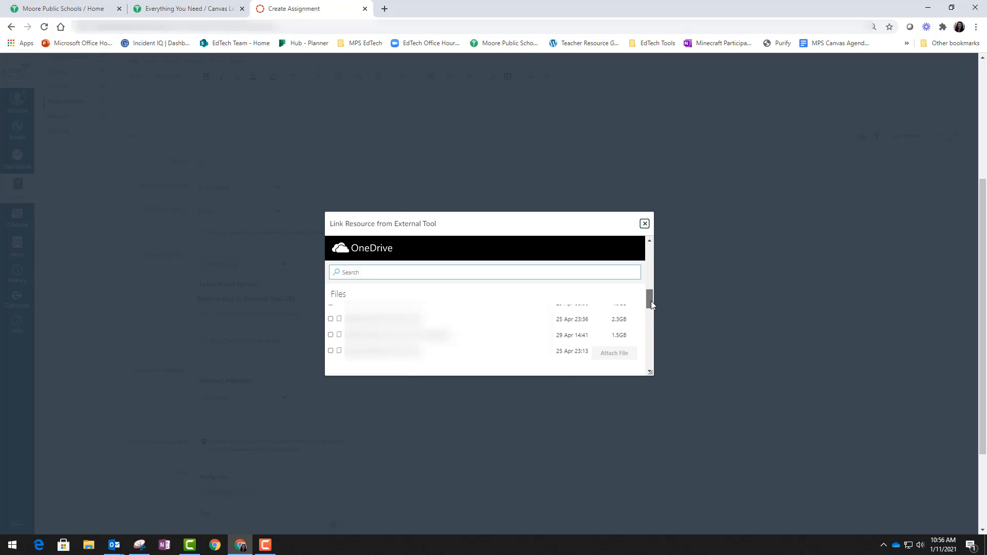
{"action": "scroll", "scroll_direction": "down", "scroll_amount": 3}
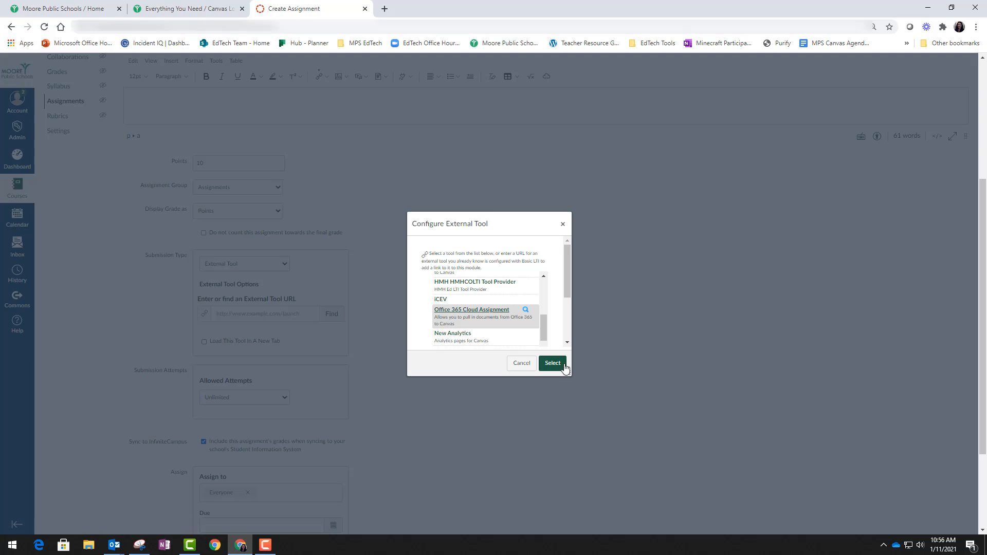
Attach the Office 365 Cloud Assignment tool and save the assignment due Jan 15 11:59pm.
{"action": "left_click", "coordinate": [552, 363]}
{"action": "type", "text": "Jan 15 11:59pm"}
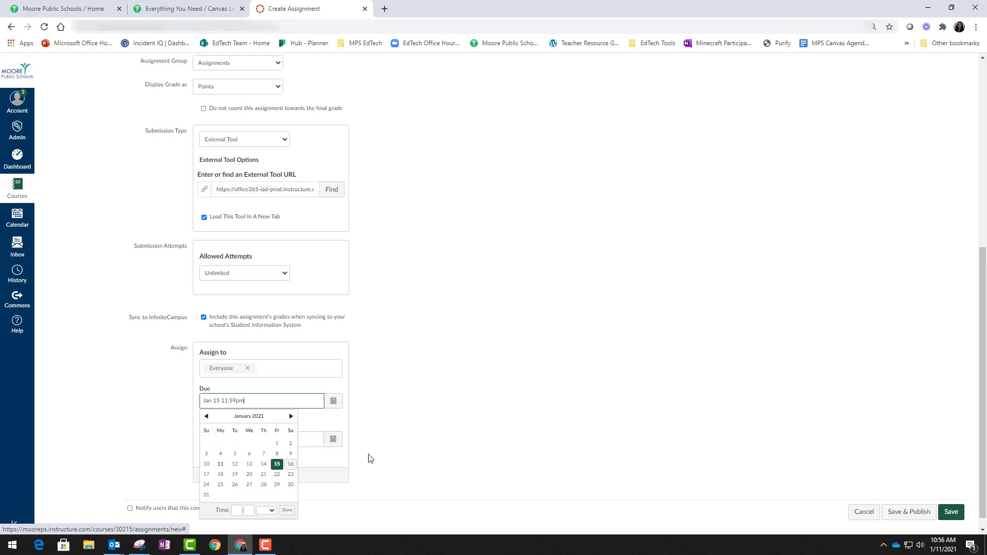
{"action": "left_click", "coordinate": [951, 512]}
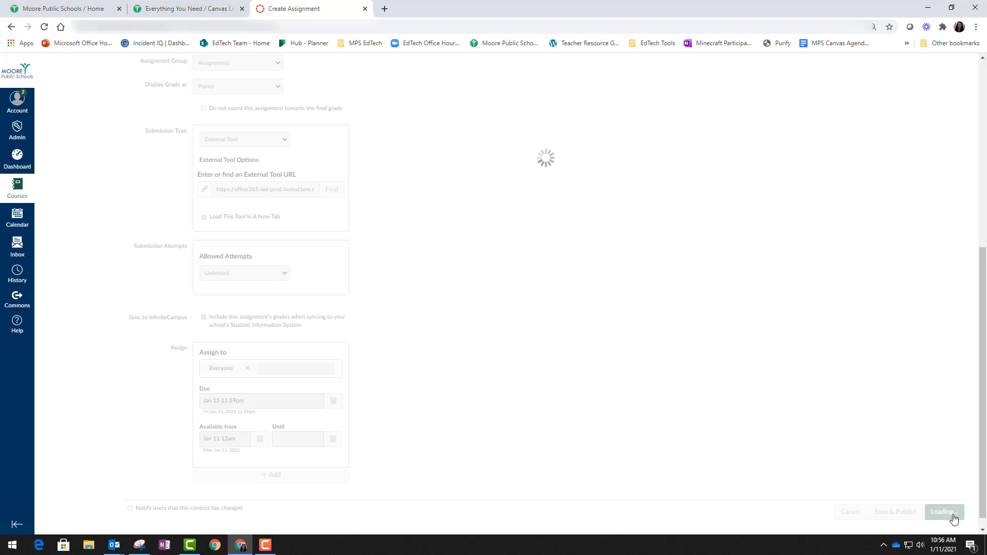
{"action": "left_click", "coordinate": [944, 512]}
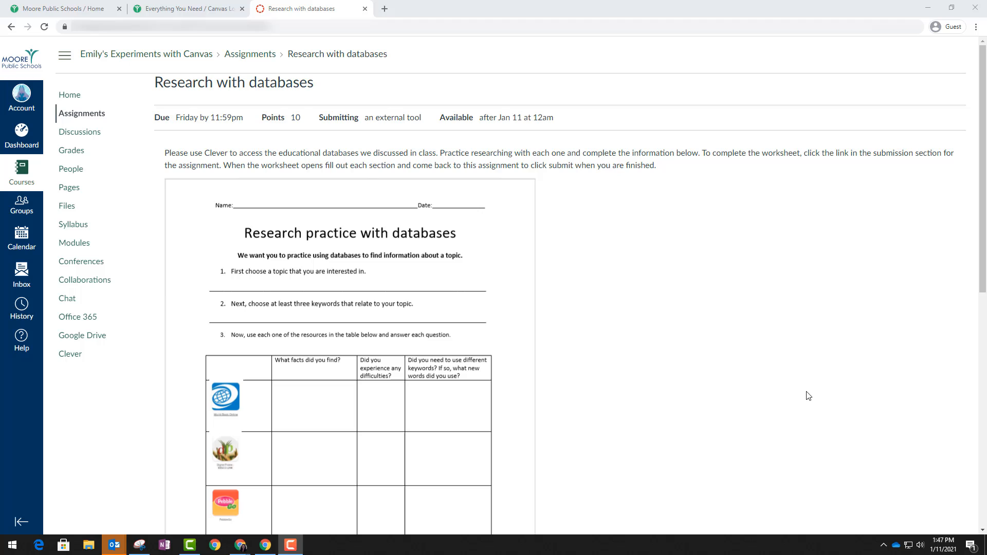
{"action": "mouse_move", "coordinate": [345, 150]}
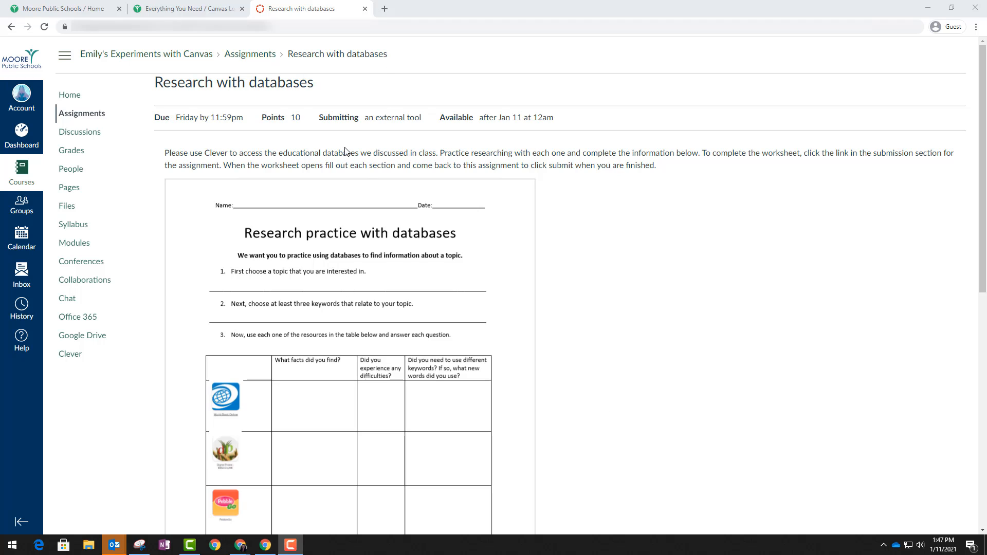
{"action": "mouse_move", "coordinate": [283, 422]}
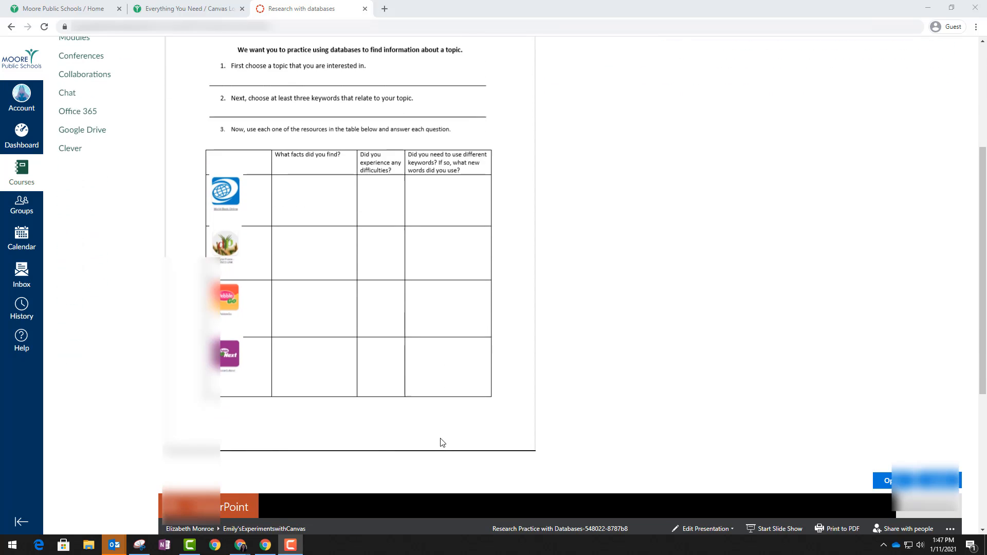
Reveal the embedded worksheet's Edit Presentation options on the Canvas assignment page.
{"action": "scroll", "scroll_direction": "down", "scroll_amount": 3}
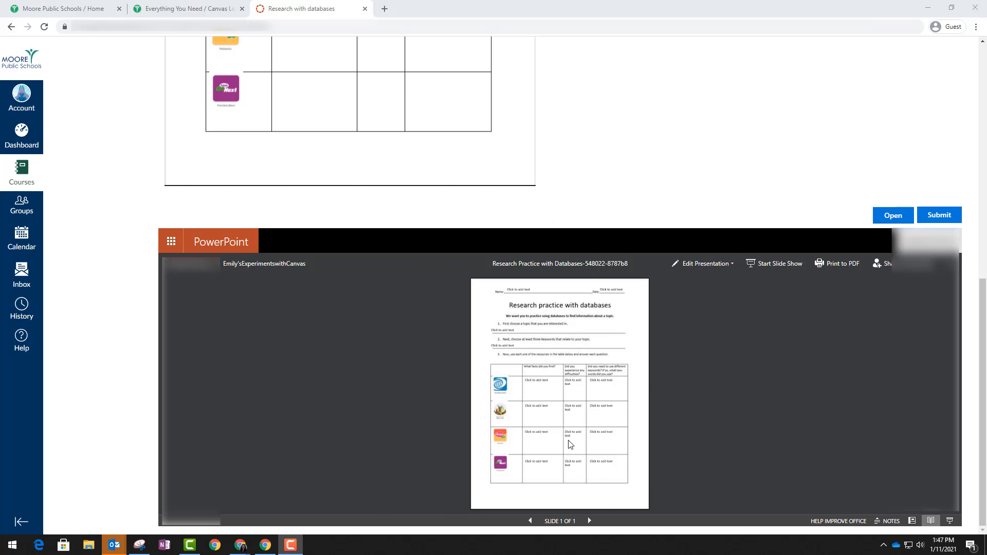
{"action": "mouse_move", "coordinate": [619, 427]}
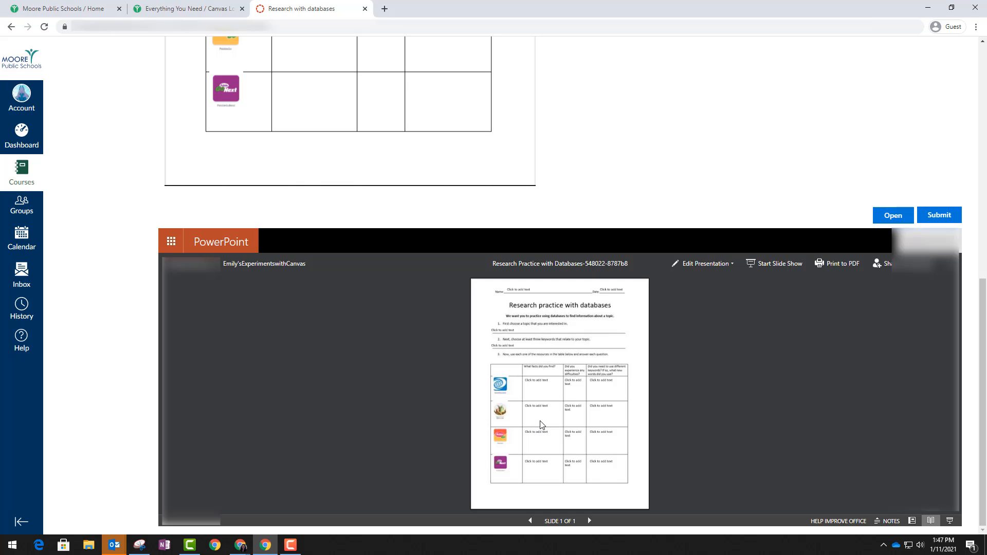
{"action": "mouse_move", "coordinate": [586, 455]}
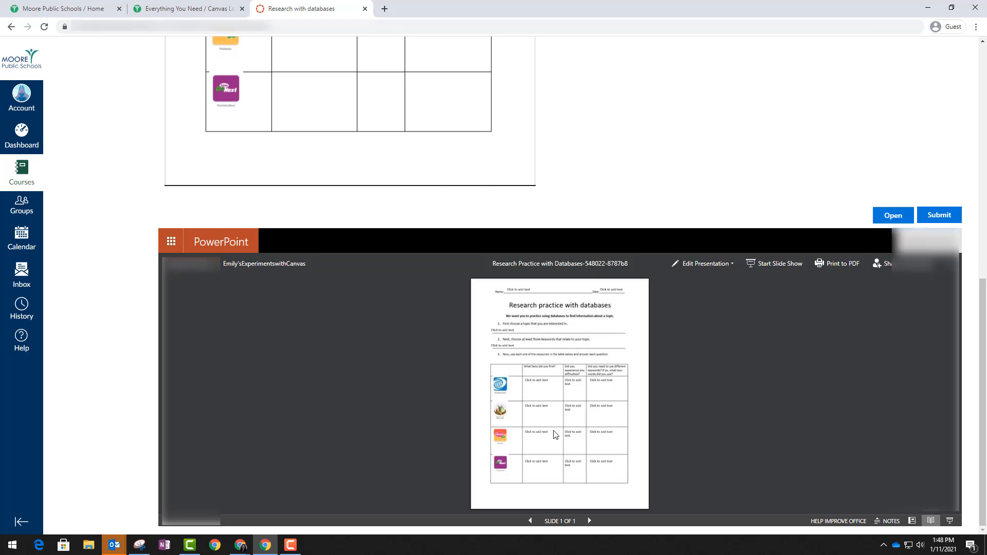
{"action": "left_click", "coordinate": [704, 263]}
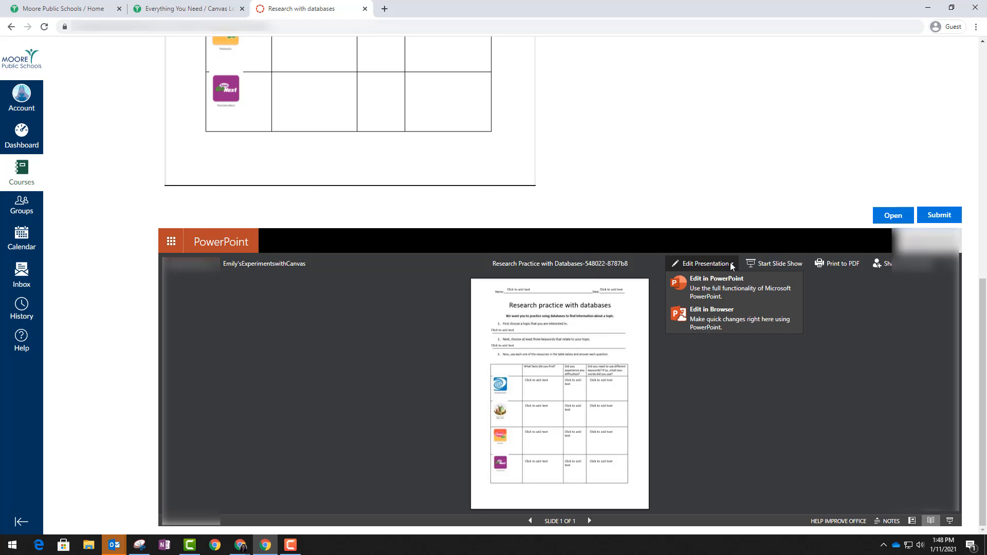
{"action": "mouse_move", "coordinate": [724, 321]}
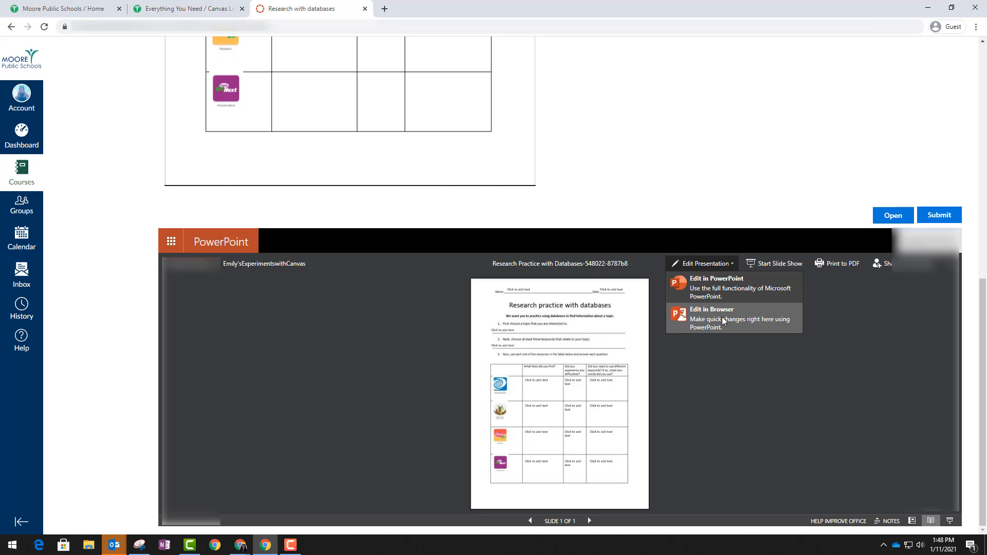
{"action": "mouse_move", "coordinate": [864, 201]}
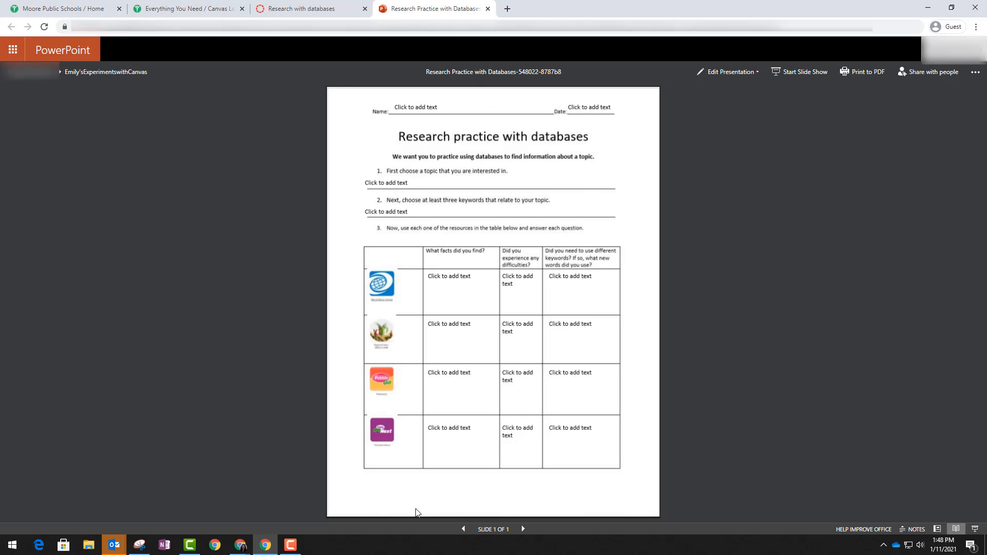
{"action": "mouse_move", "coordinate": [464, 452]}
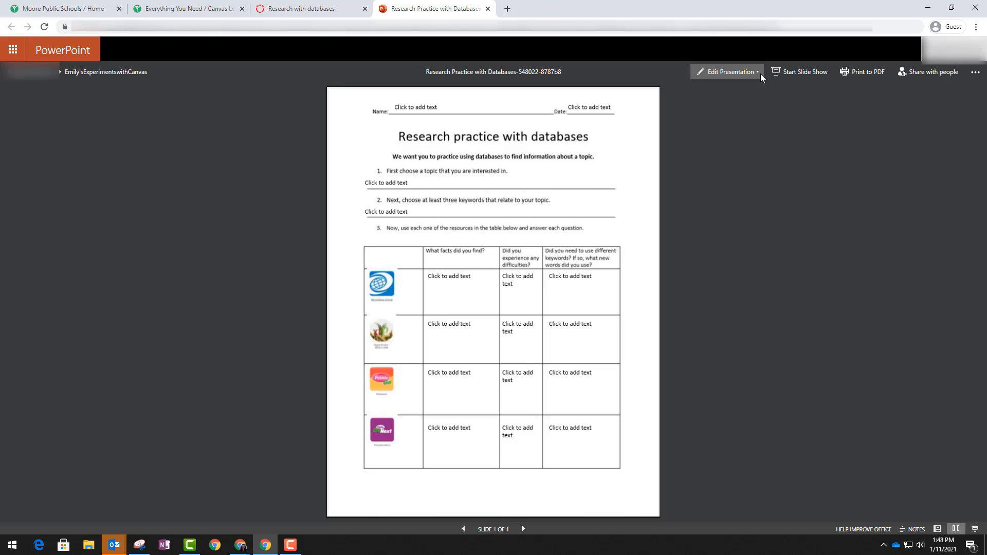
Choose Edit in Browser so the worksheet opens for editing in PowerPoint Online.
{"action": "left_click", "coordinate": [730, 72]}
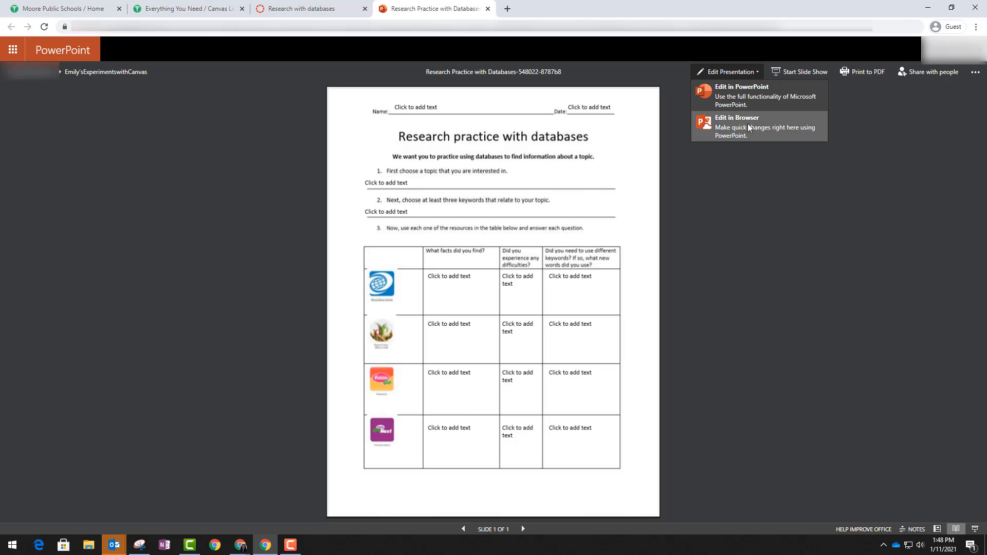
{"action": "mouse_move", "coordinate": [730, 135]}
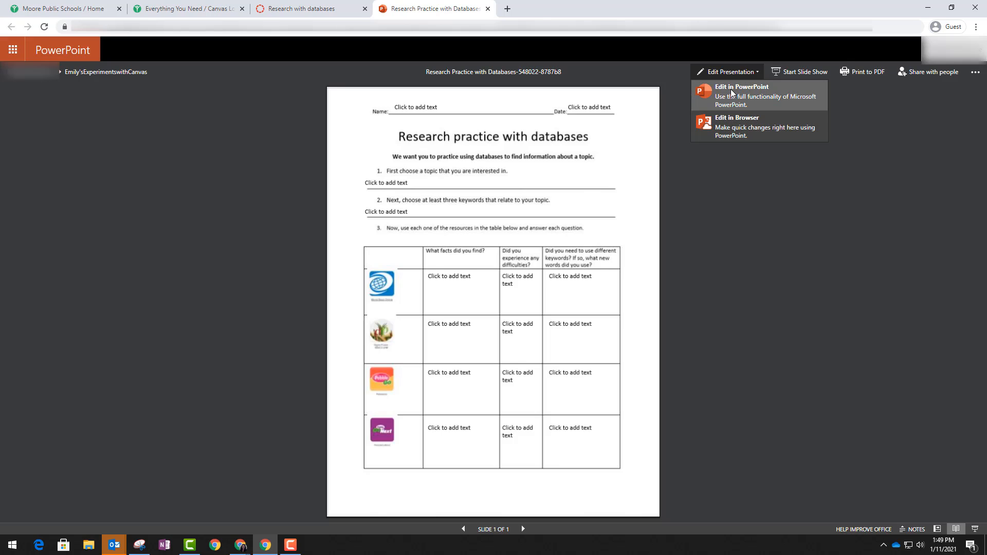
{"action": "mouse_move", "coordinate": [755, 99]}
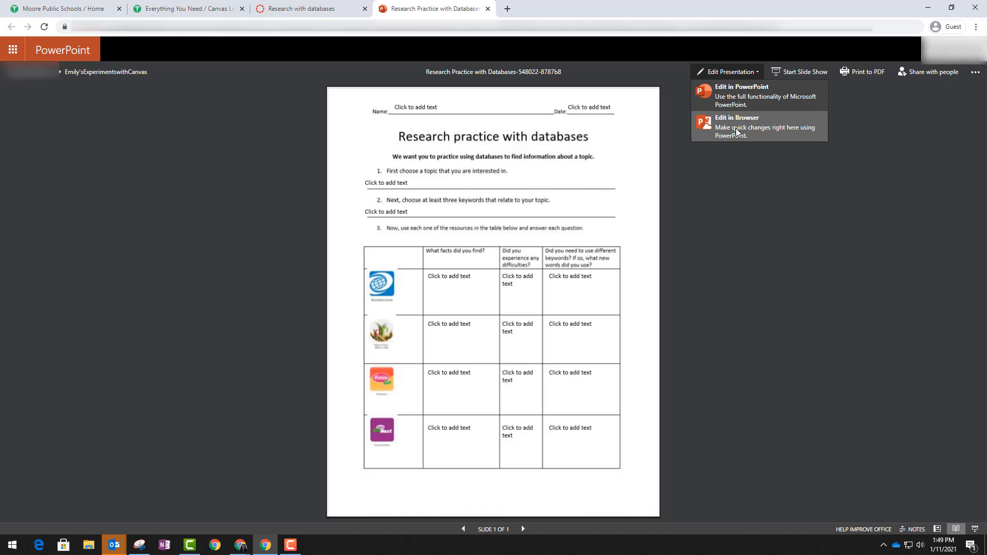
{"action": "left_click", "coordinate": [737, 127]}
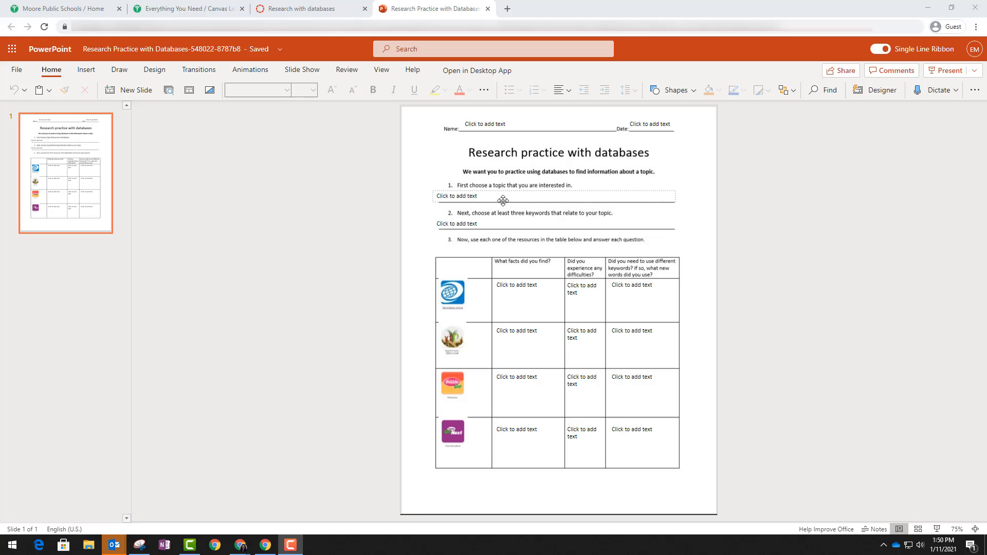
Enter 'Elizabeth' in the Name box and begin 'January' in the Date box.
{"action": "left_click", "coordinate": [512, 126]}
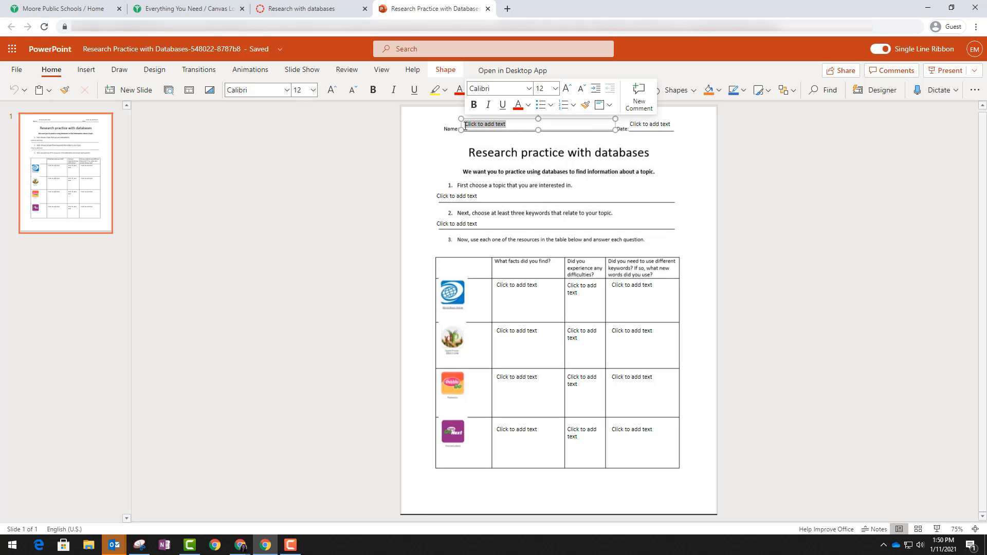
{"action": "type", "text": "Elizabeth"}
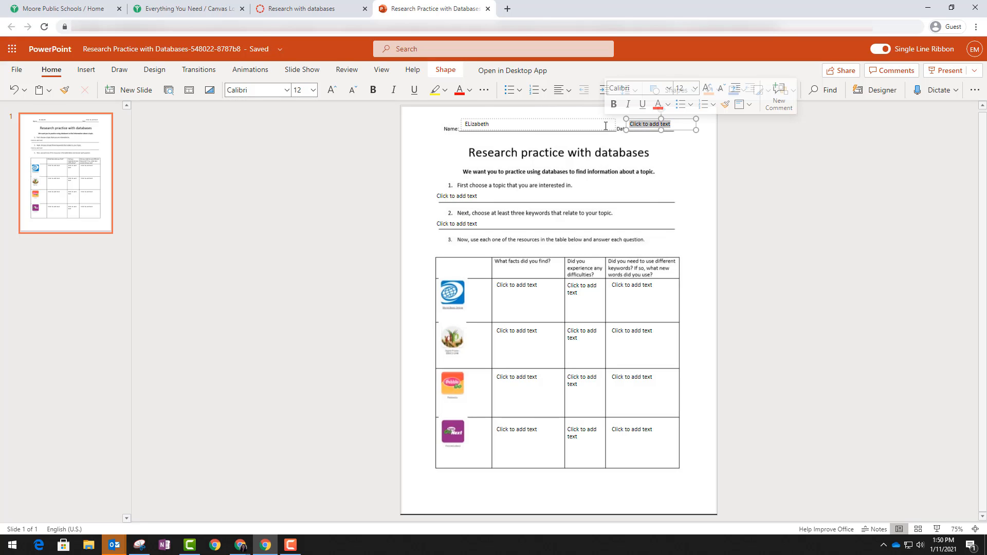
{"action": "type", "text": "January"}
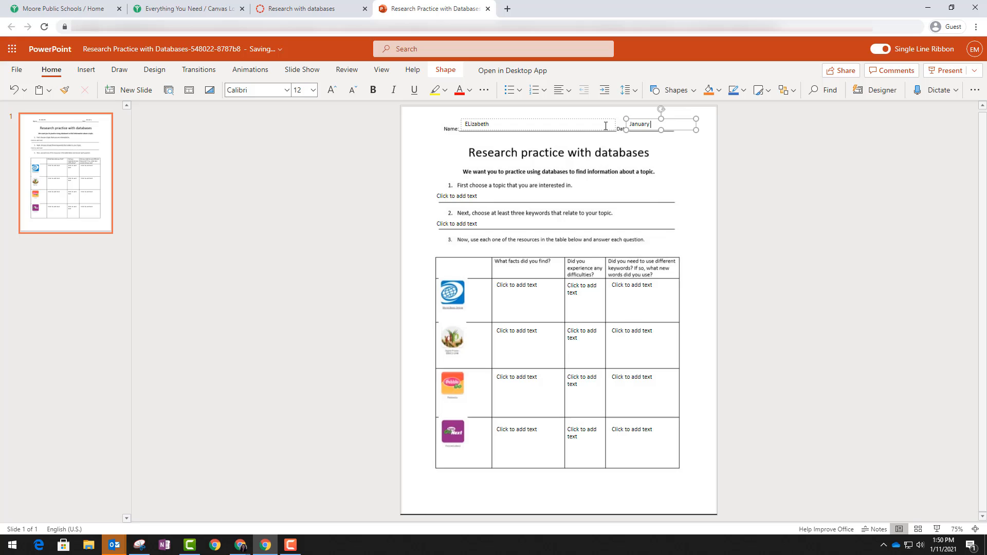